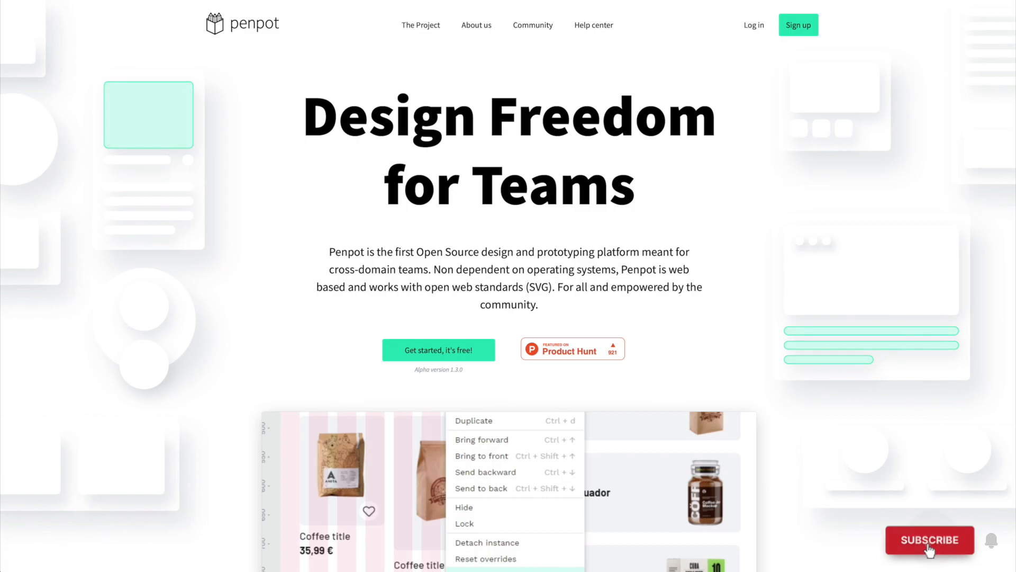
Step: Scroll the Penpot homepage from the hero banner down to the Design and Interactive prototypes sections
{"action": "left_click", "coordinate": [929, 539]}
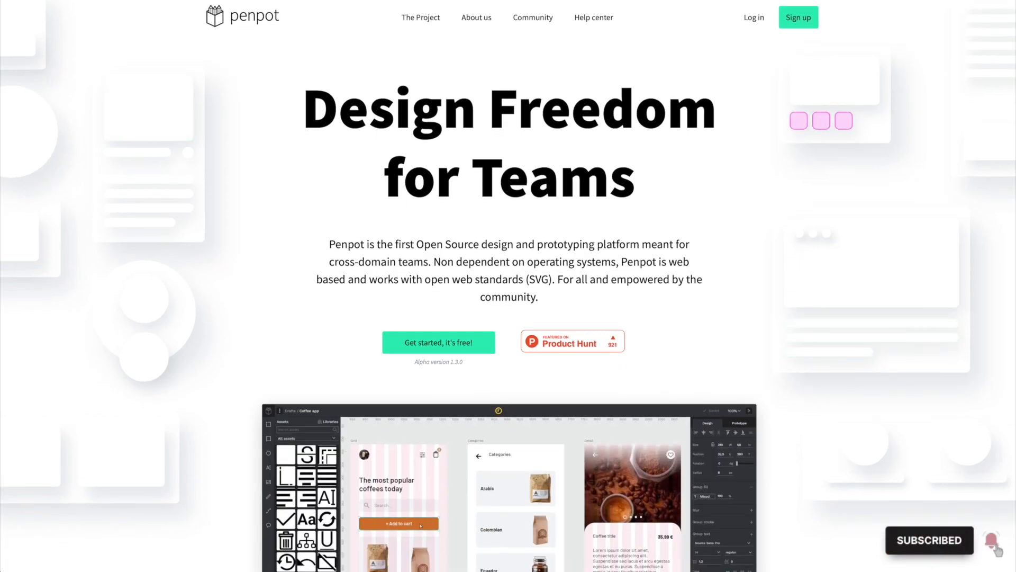
{"action": "scroll", "scroll_direction": "down", "scroll_amount": 3}
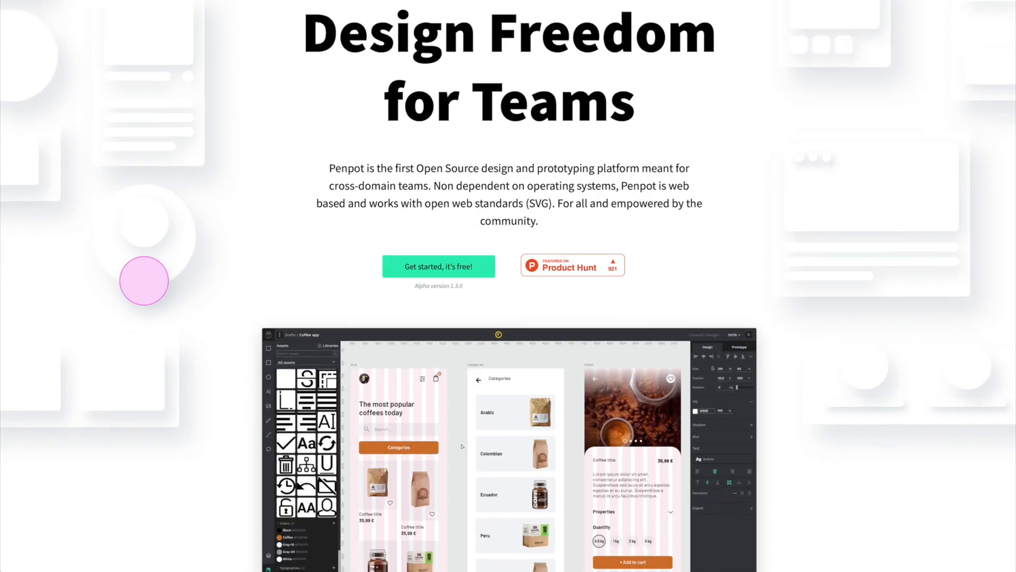
{"action": "scroll", "scroll_direction": "down", "scroll_amount": 3}
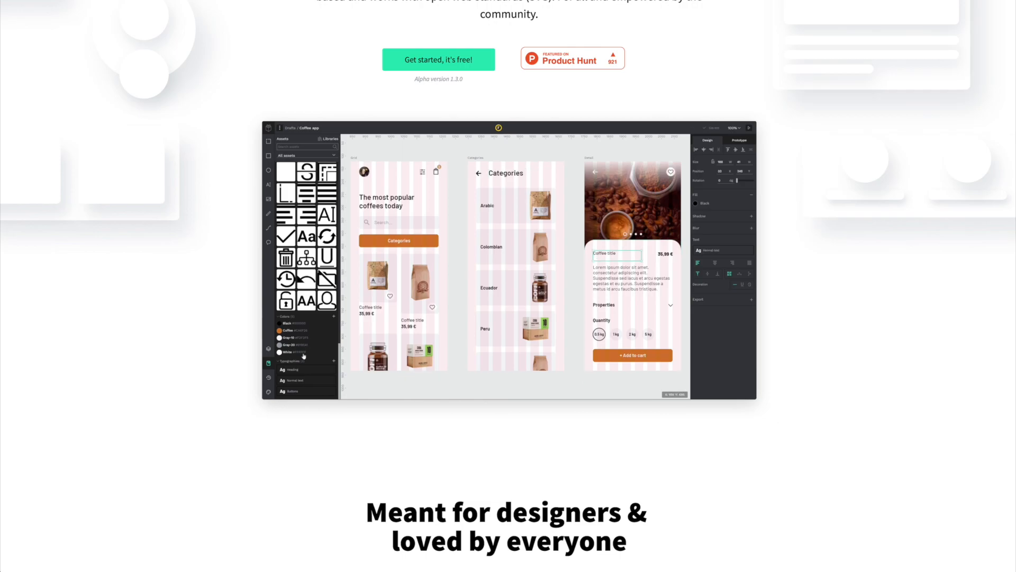
{"action": "scroll", "scroll_direction": "down", "scroll_amount": 3}
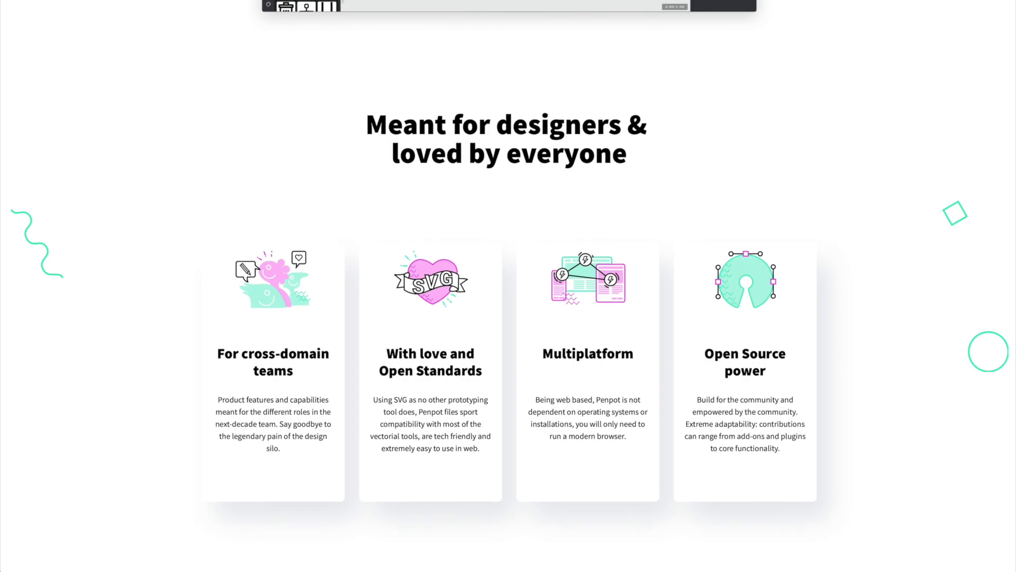
{"action": "scroll", "scroll_direction": "down", "scroll_amount": 3}
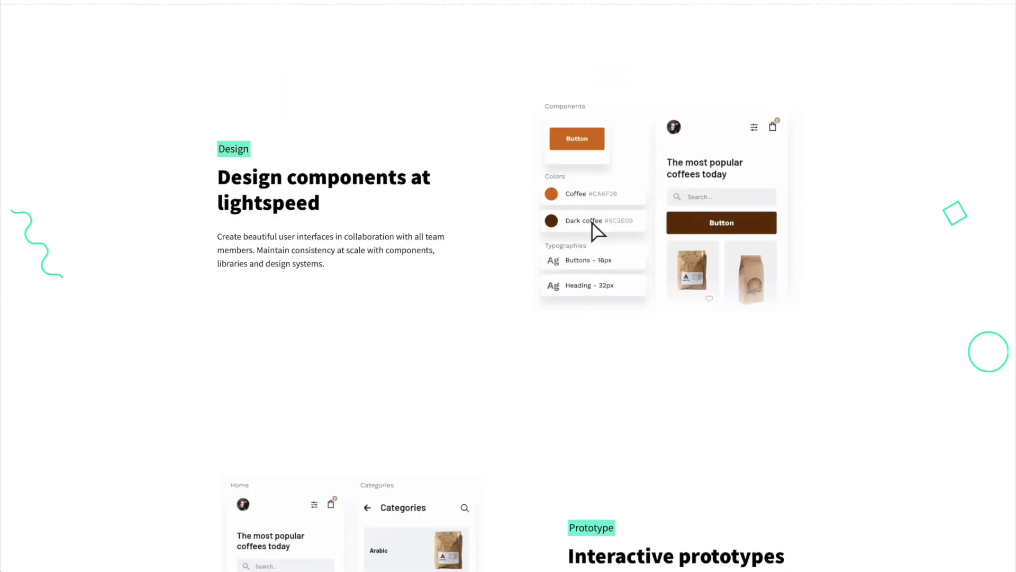
{"action": "scroll", "scroll_direction": "down", "scroll_amount": 3}
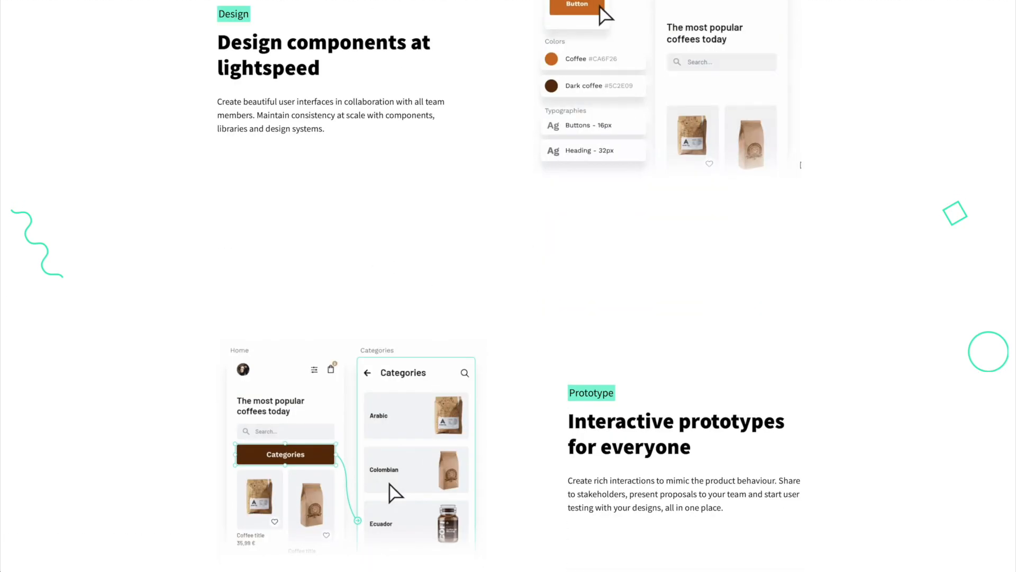
{"action": "scroll", "scroll_direction": "down", "scroll_amount": 3}
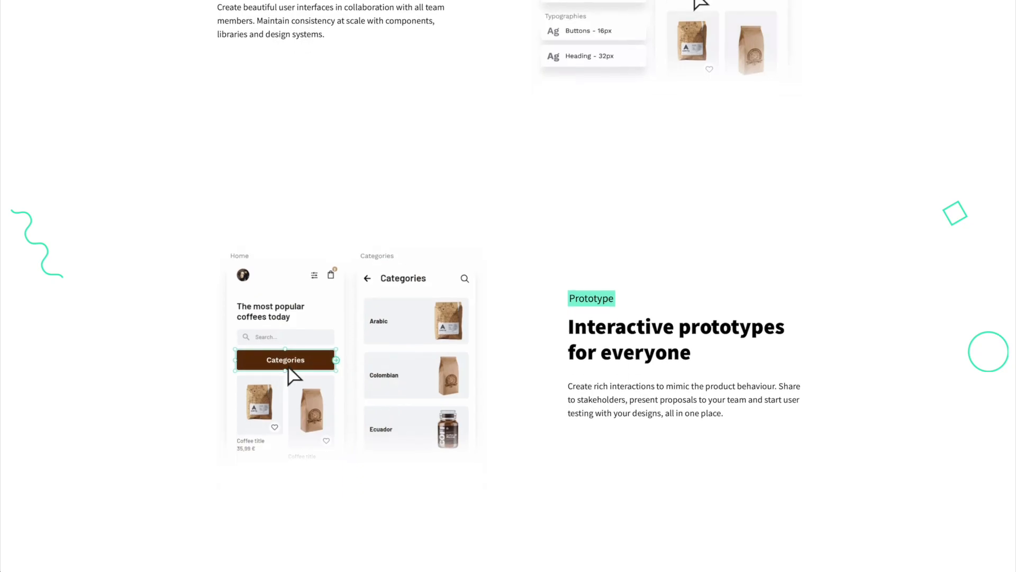
{"action": "scroll", "scroll_direction": "down", "scroll_amount": 3}
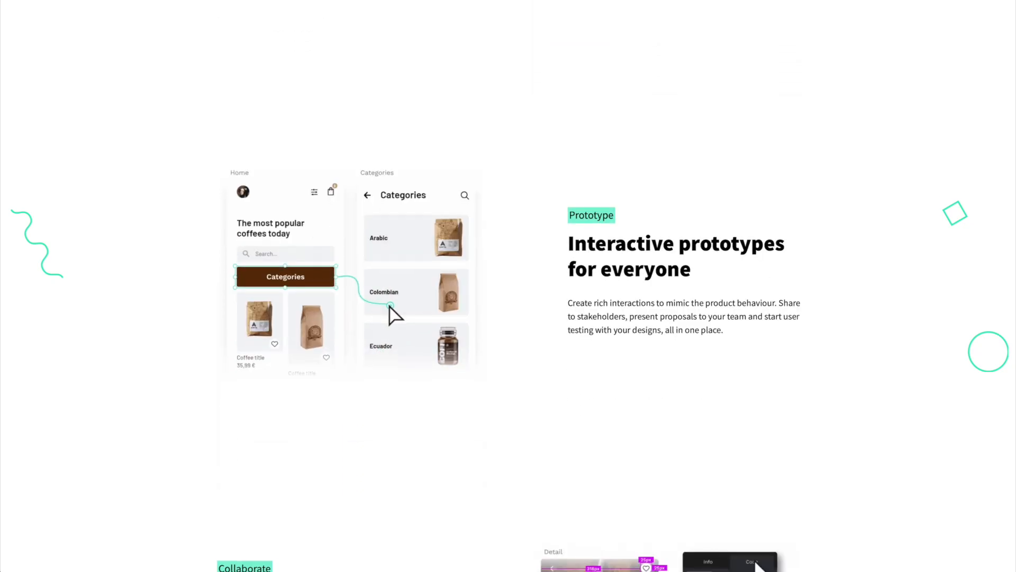
{"action": "scroll", "scroll_direction": "down", "scroll_amount": 3}
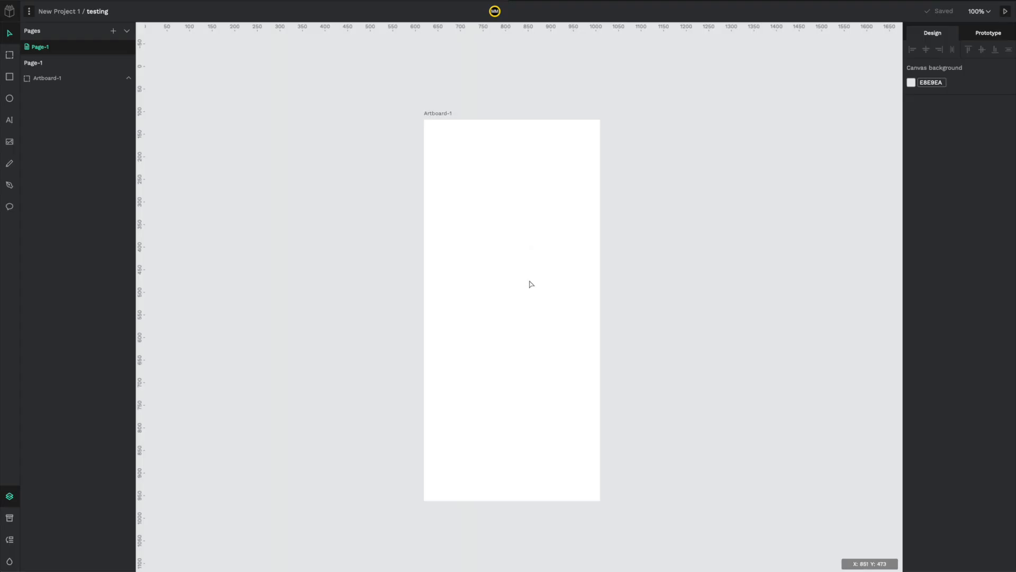
{"action": "mouse_move", "coordinate": [539, 220]}
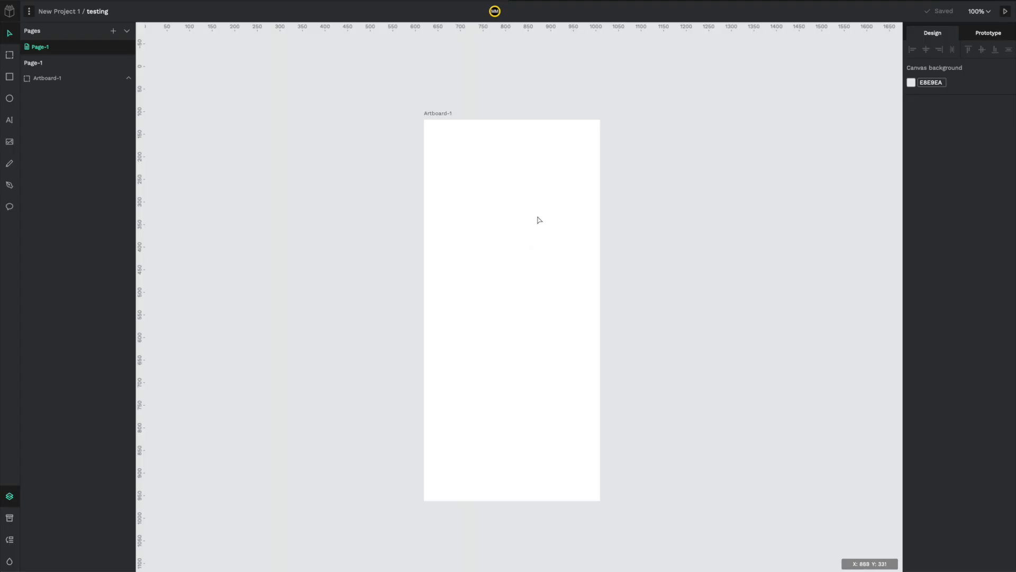
Step: Draw a grey 390 × 110 rectangle spanning the top of Artboard-1 and reload after the error
{"action": "left_click", "coordinate": [9, 76]}
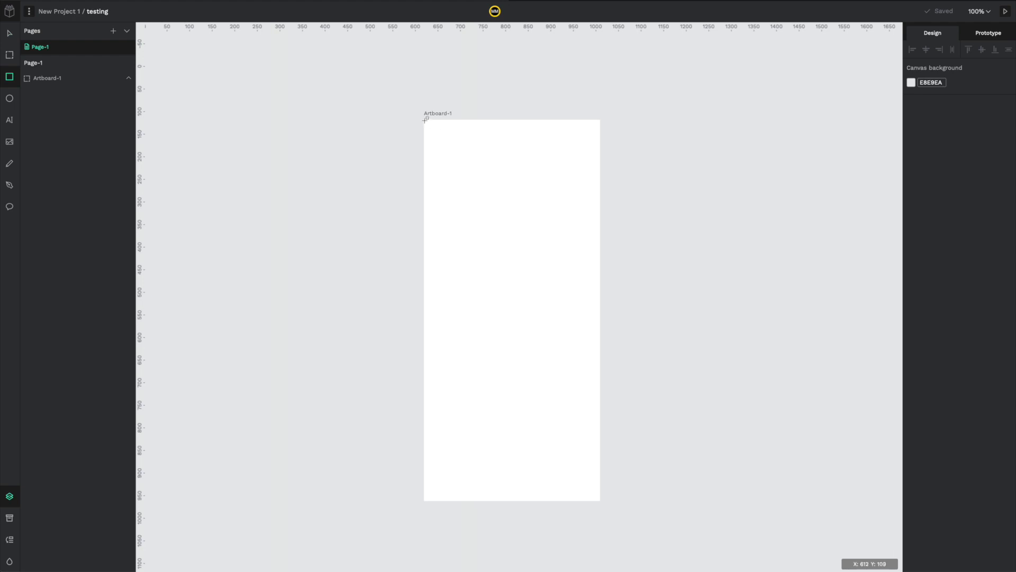
{"action": "left_click_drag", "start_coordinate": [424, 120], "coordinate": [599, 167]}
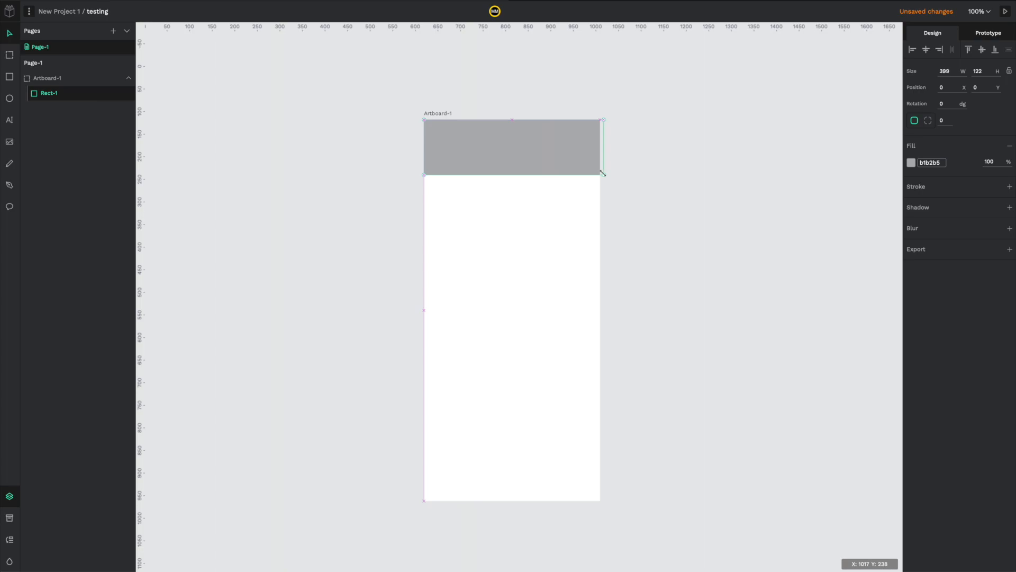
{"action": "left_click_drag", "start_coordinate": [602, 172], "coordinate": [599, 167]}
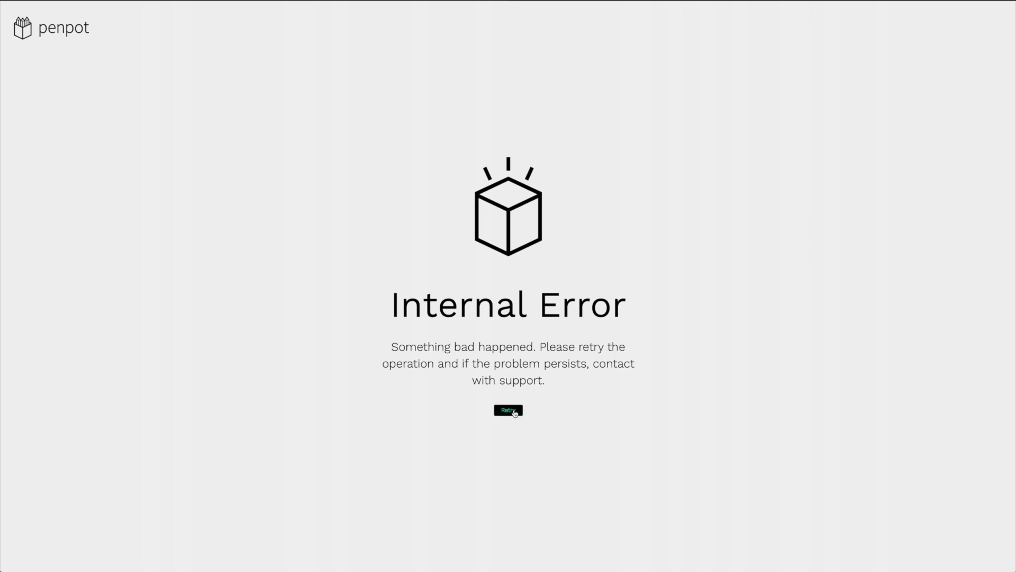
{"action": "left_click", "coordinate": [508, 409]}
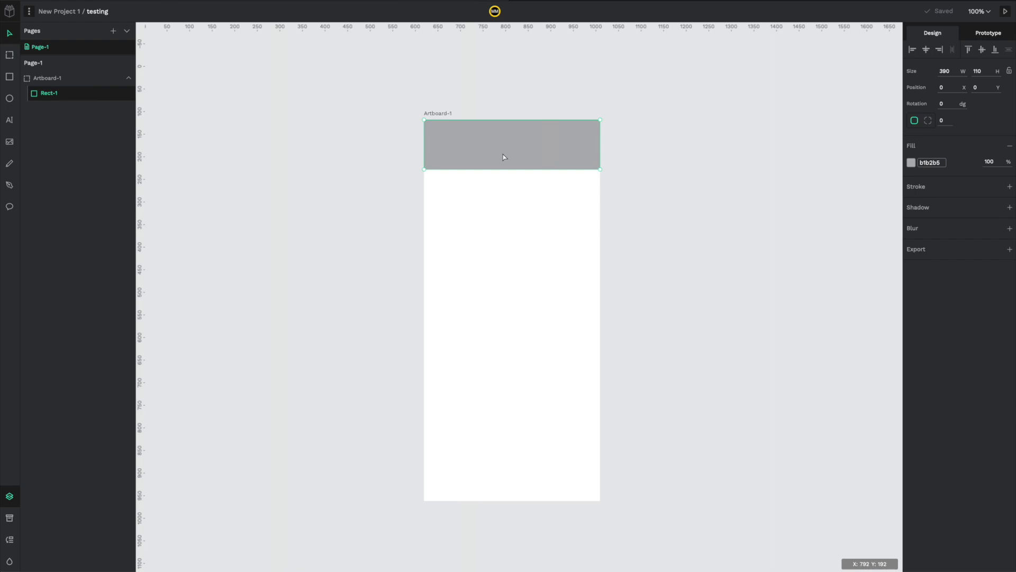
{"action": "mouse_move", "coordinate": [510, 167]}
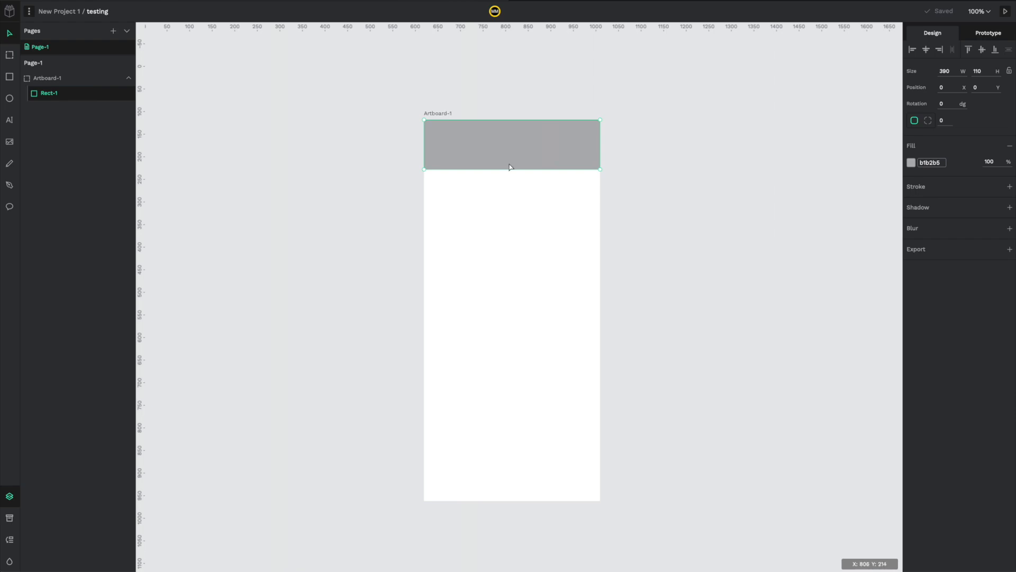
Step: Shape a curved vector path across the artboard with the Path tool
{"action": "right_click", "coordinate": [511, 144]}
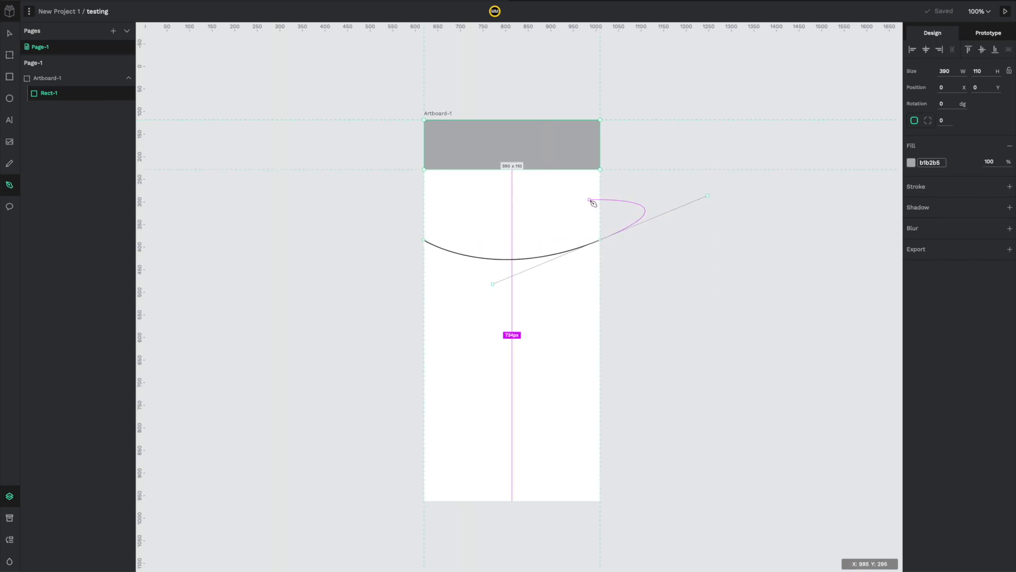
{"action": "left_click_drag", "start_coordinate": [589, 201], "coordinate": [601, 241]}
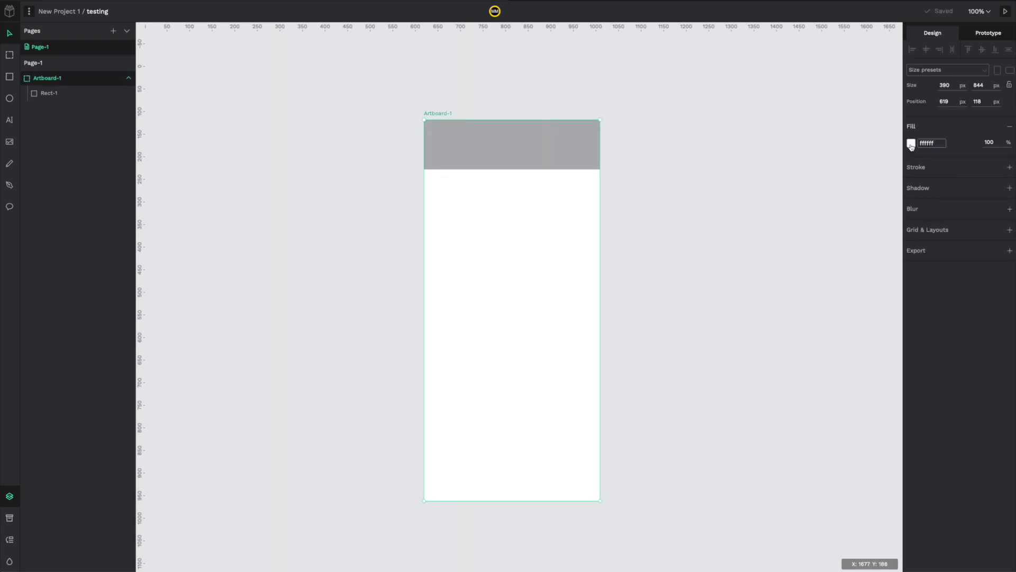
Step: Fill Artboard-1 with #ebeef3, fill the top rectangle white and add a shadow to it
{"action": "left_click", "coordinate": [911, 143]}
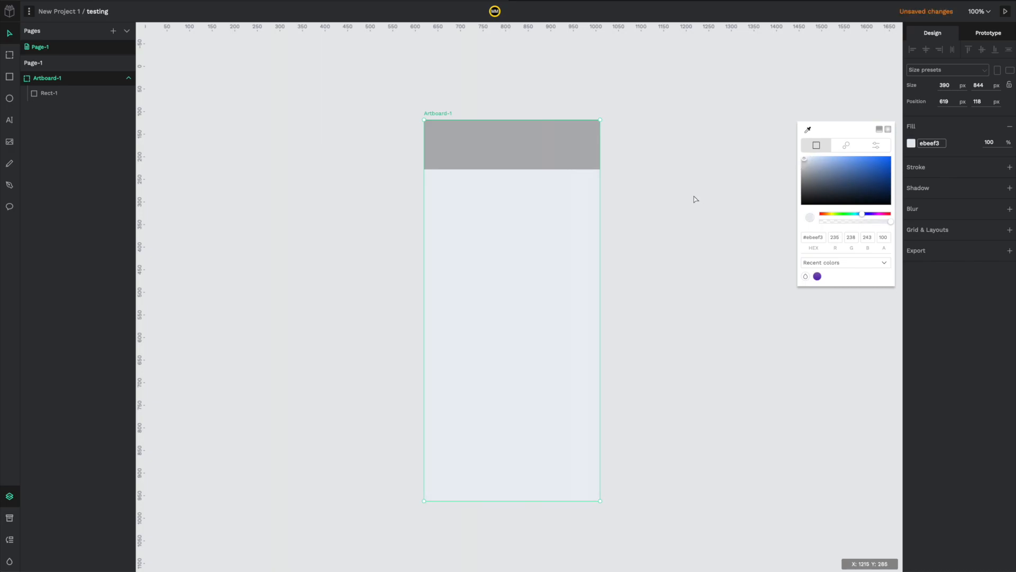
{"action": "left_click", "coordinate": [50, 93]}
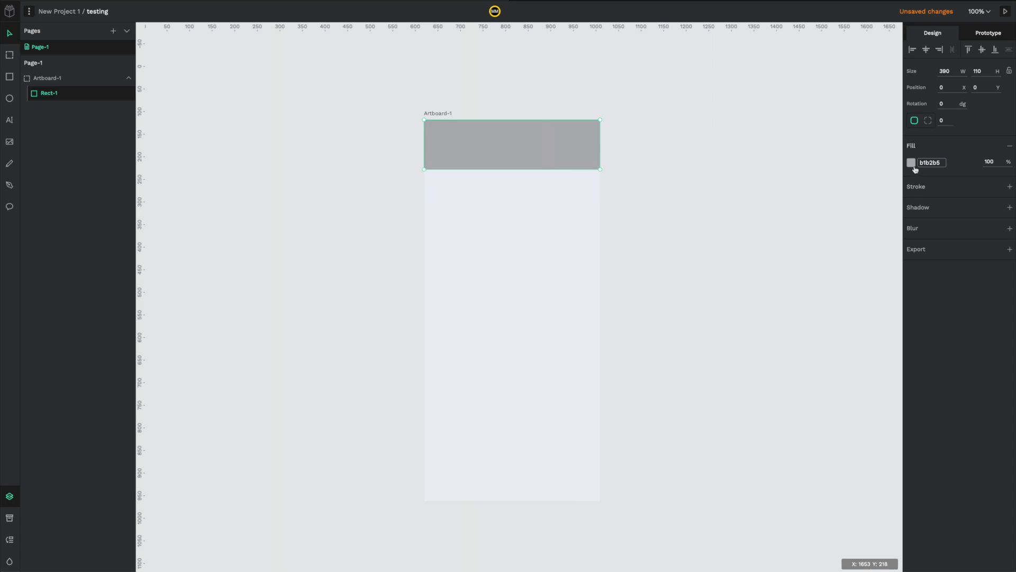
{"action": "left_click", "coordinate": [911, 162]}
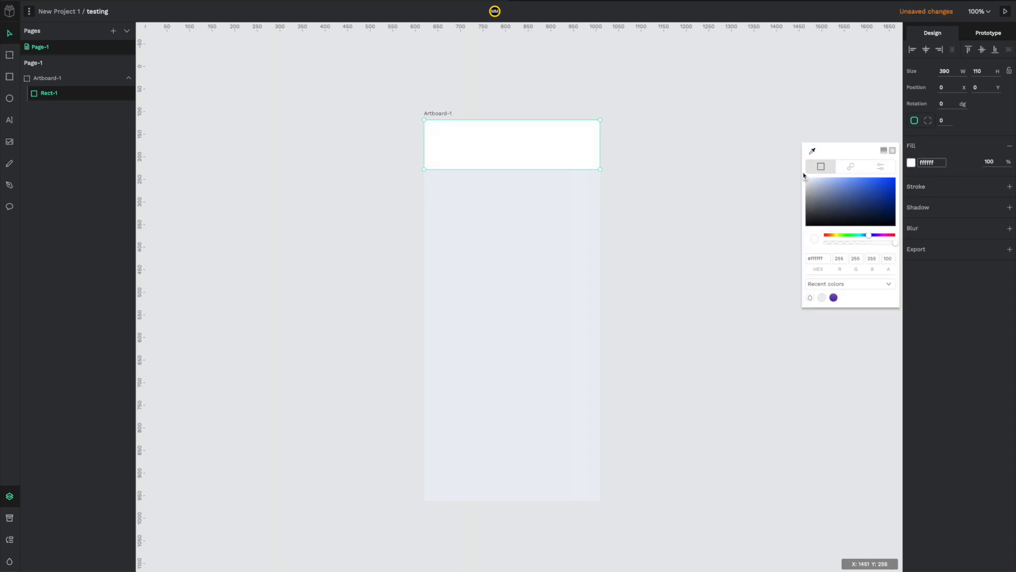
{"action": "left_click", "coordinate": [963, 238]}
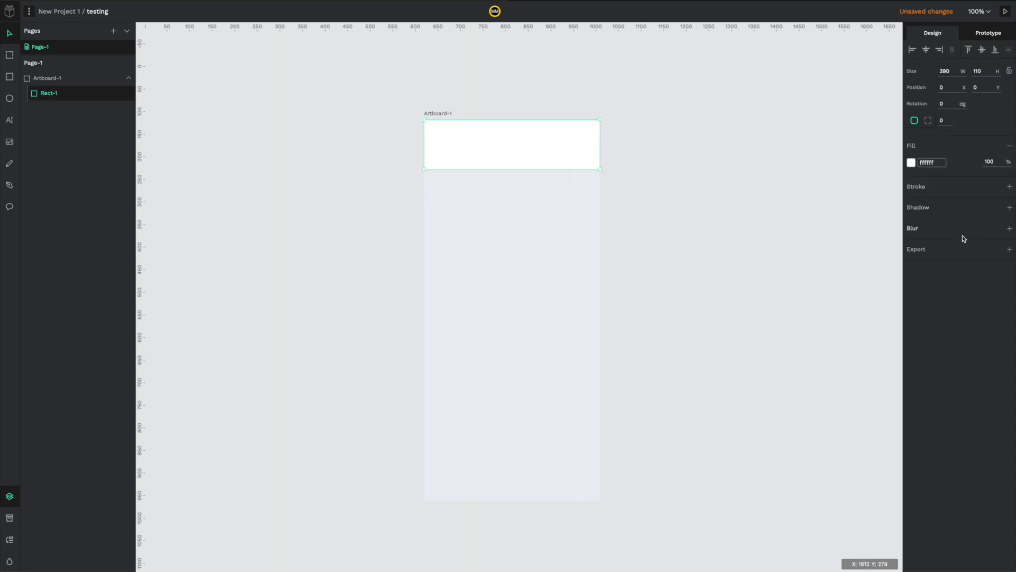
{"action": "left_click", "coordinate": [1008, 208]}
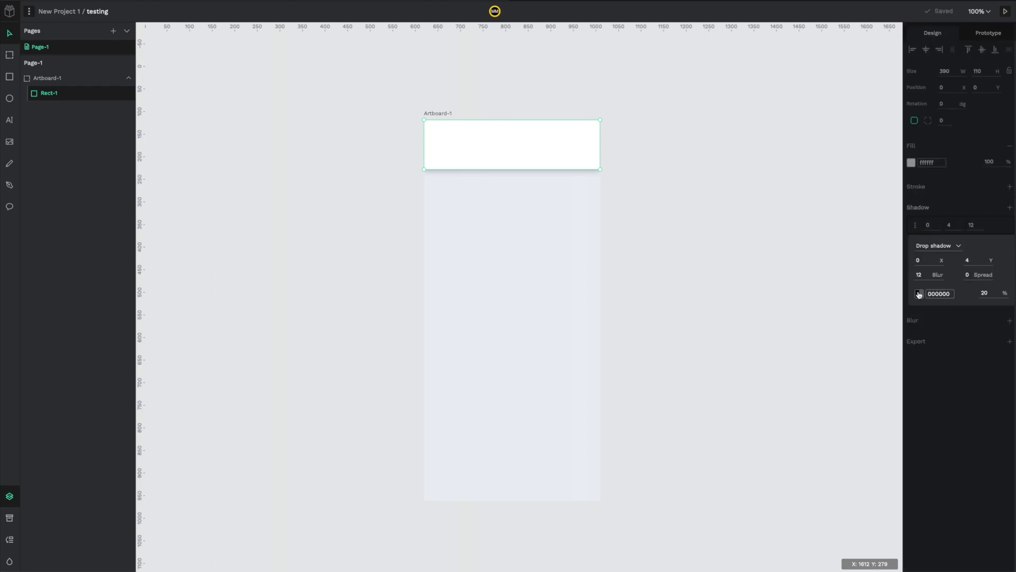
Step: Tint the rectangle's drop shadow (X 0, Y 4, Blur 12) muted blue #5977ac at 20% opacity
{"action": "left_click", "coordinate": [911, 293]}
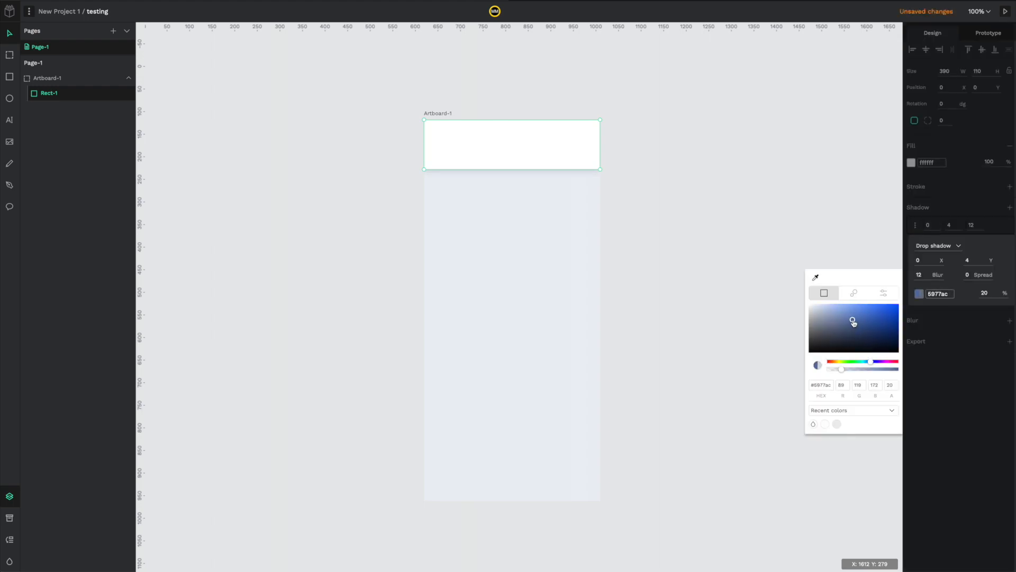
{"action": "left_click", "coordinate": [972, 274]}
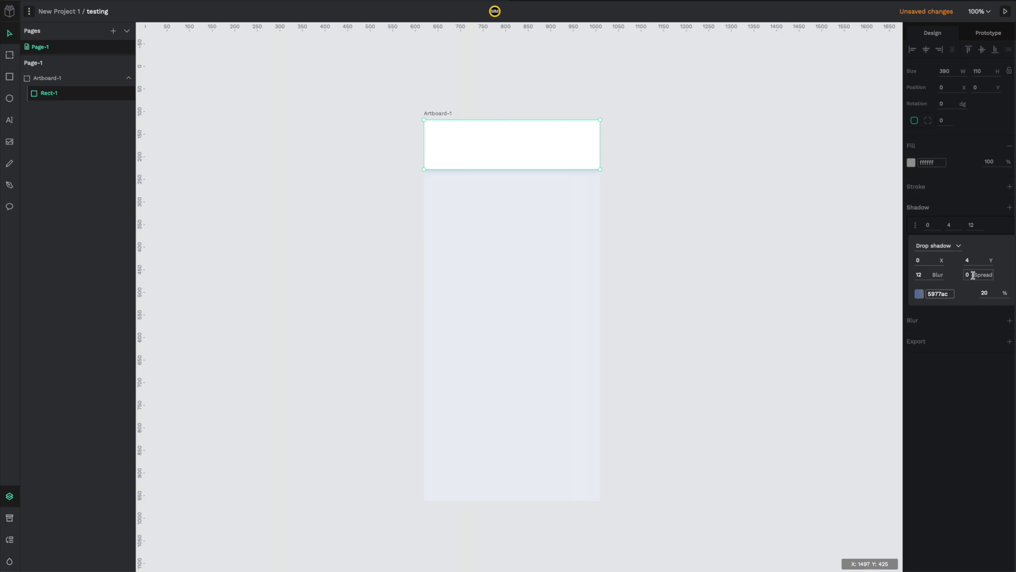
{"action": "left_click", "coordinate": [969, 274]}
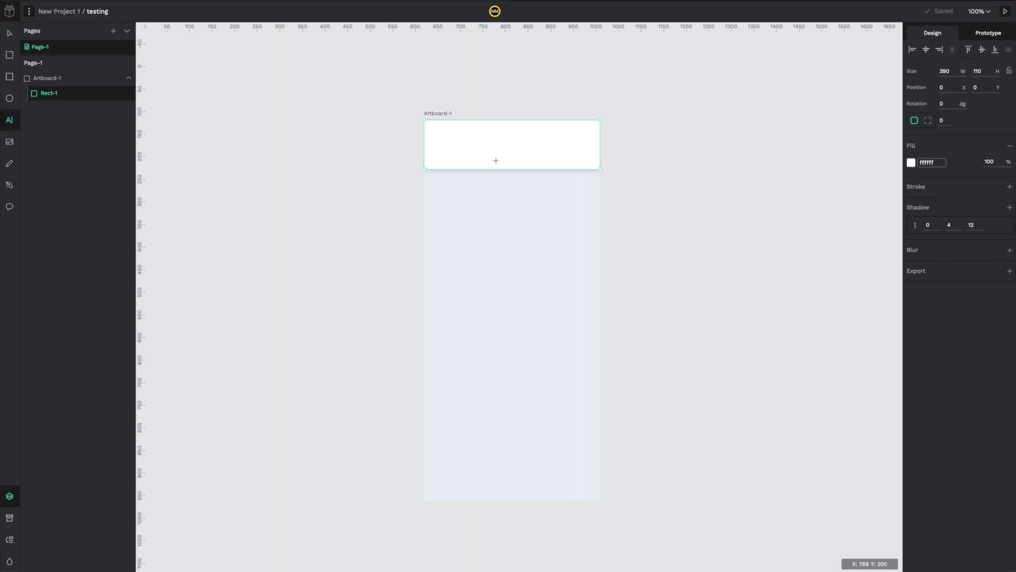
Step: Add a 'Text layer' heading inside the header rectangle, sized 17 pt and bold
{"action": "left_click", "coordinate": [483, 155]}
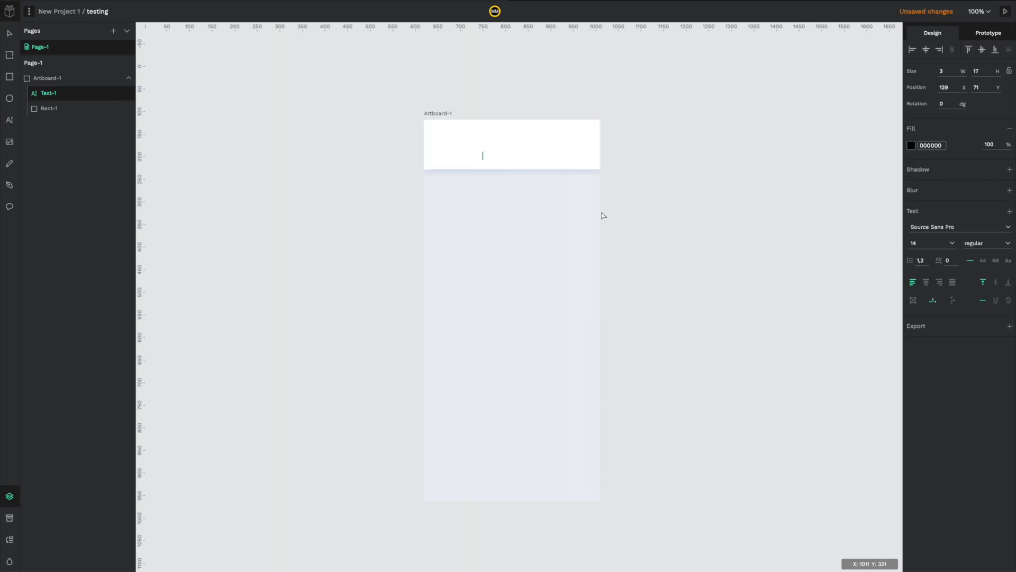
{"action": "type", "text": "Text"}
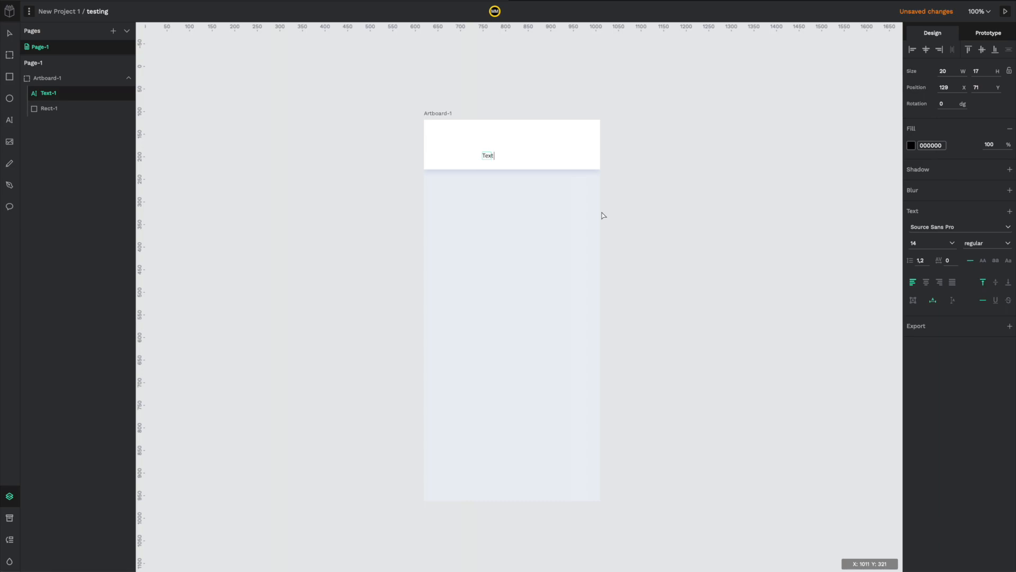
{"action": "type", "text": "layer"}
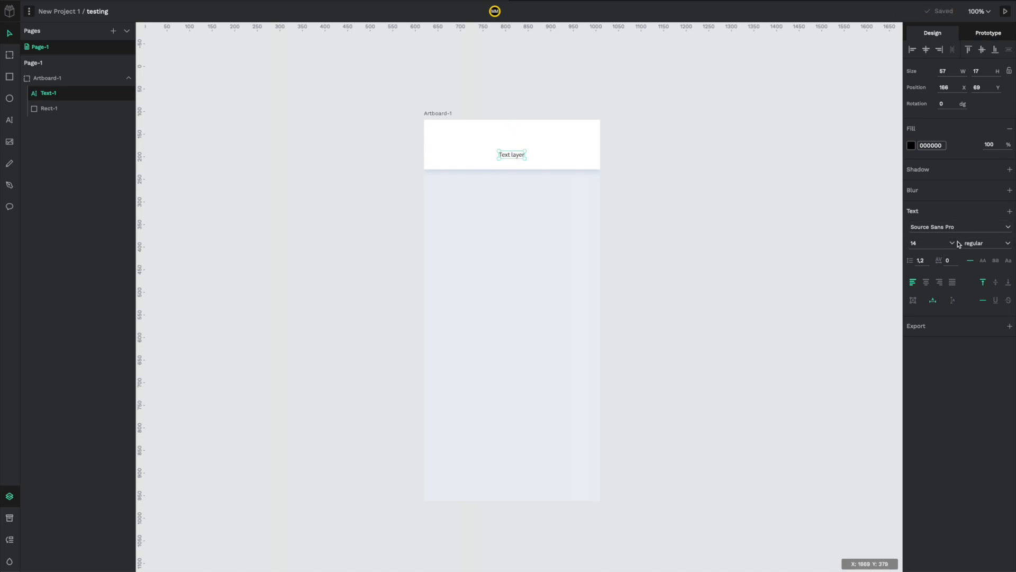
{"action": "type", "text": "18"}
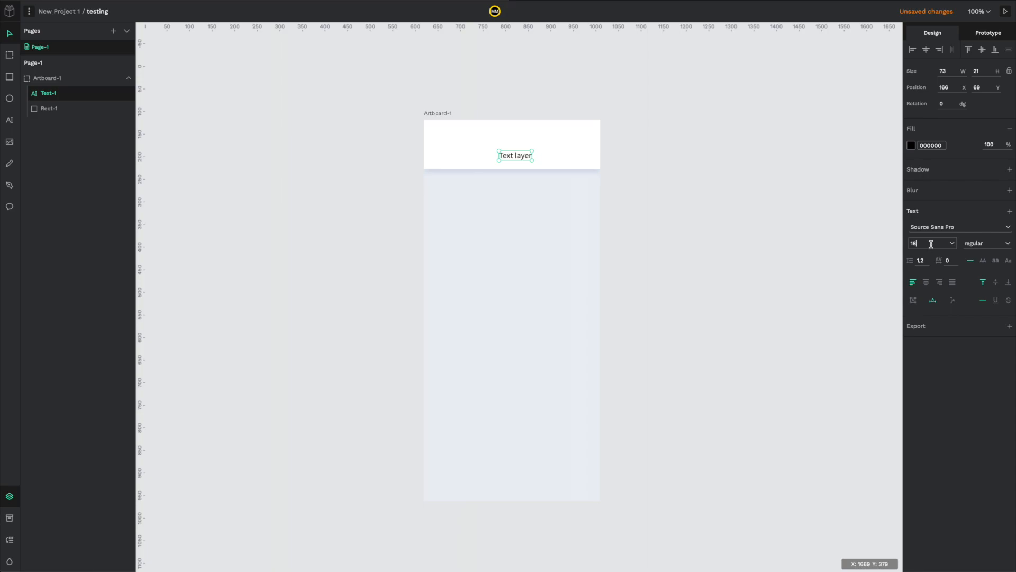
{"action": "left_click", "coordinate": [986, 243]}
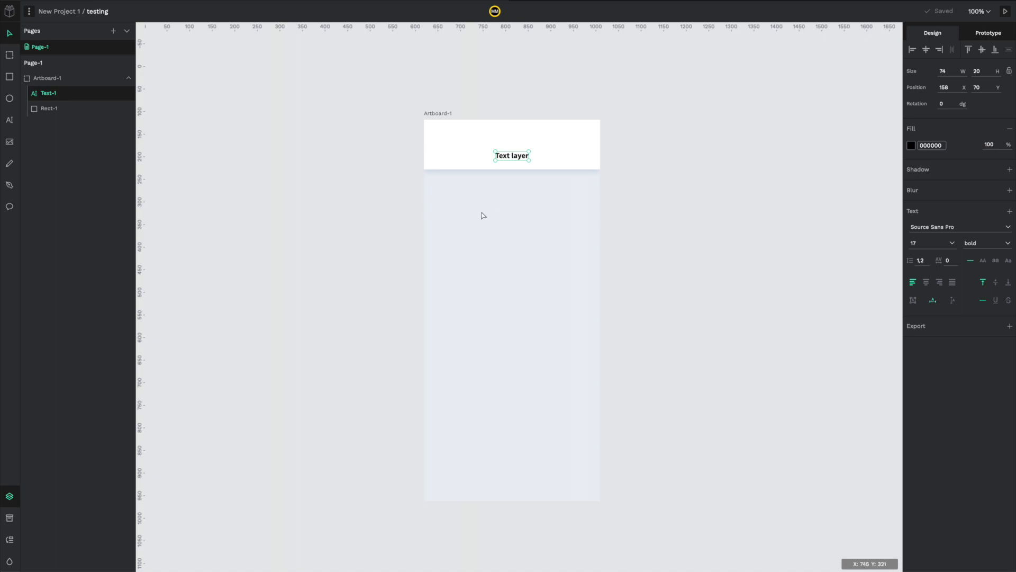
Step: Draw a second card rectangle below the header and size it to 357 wide
{"action": "left_click", "coordinate": [10, 77]}
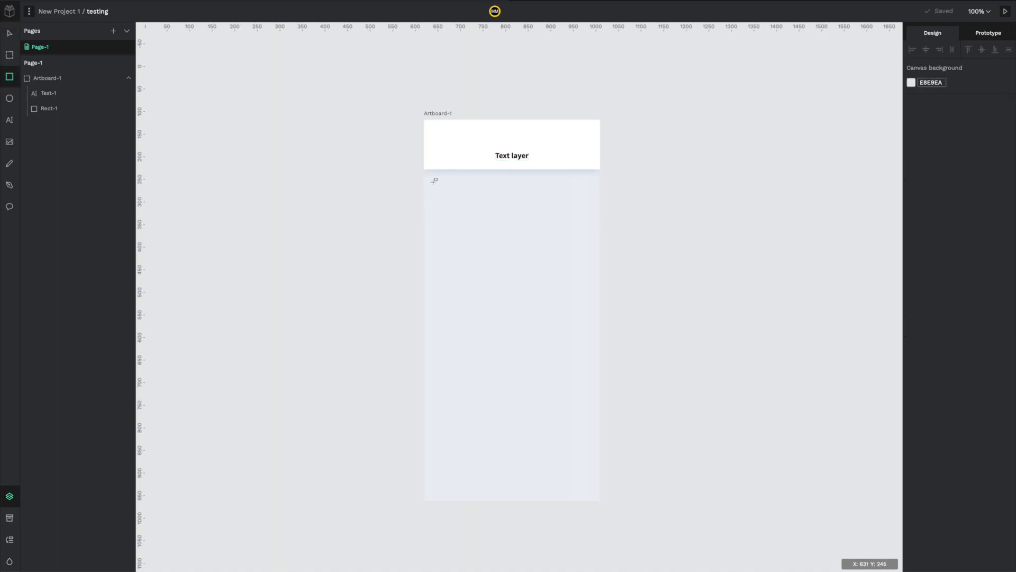
{"action": "left_click_drag", "start_coordinate": [433, 178], "coordinate": [597, 292]}
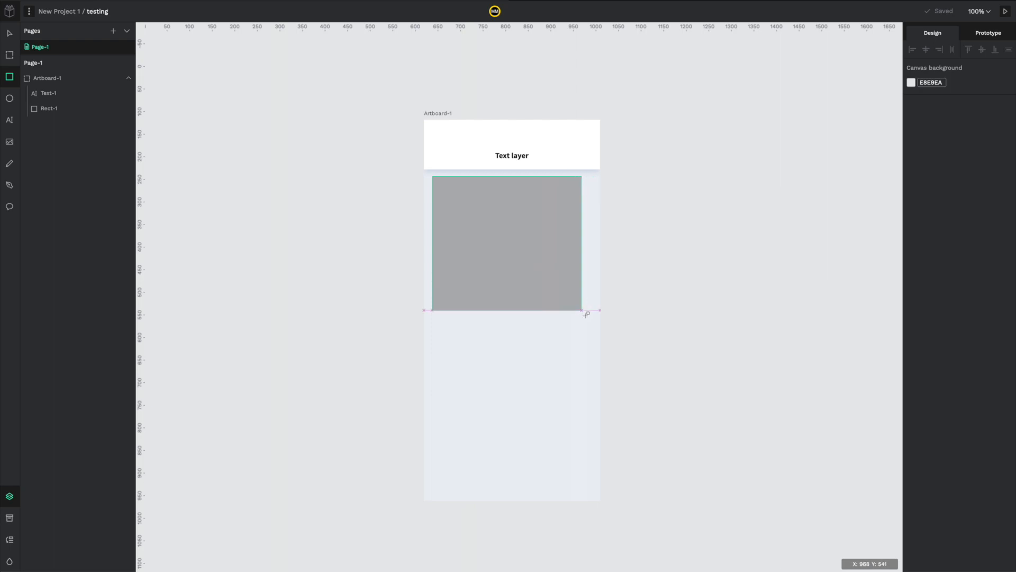
{"action": "left_click_drag", "start_coordinate": [585, 313], "coordinate": [561, 290]}
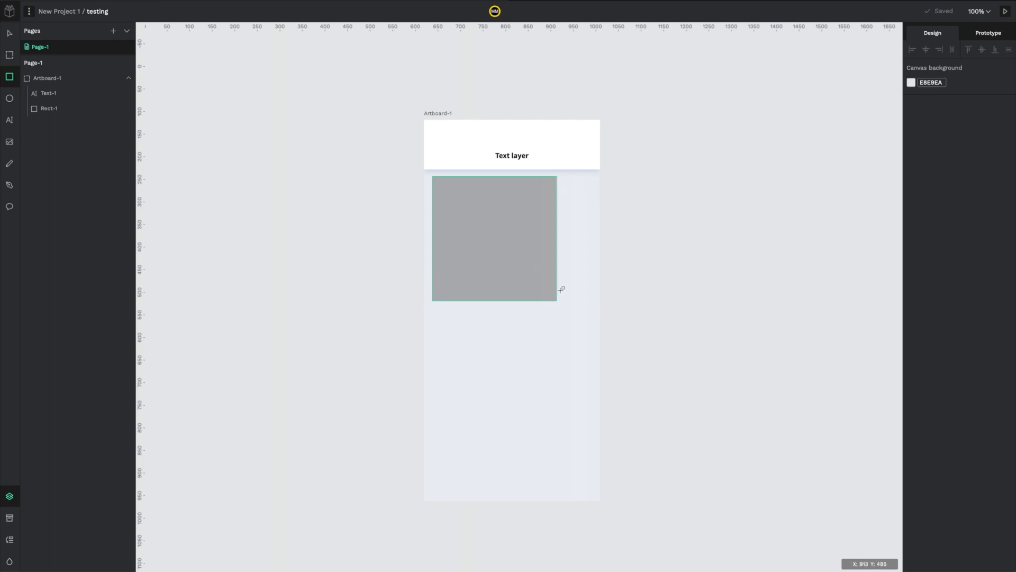
{"action": "left_click_drag", "start_coordinate": [555, 301], "coordinate": [581, 336]}
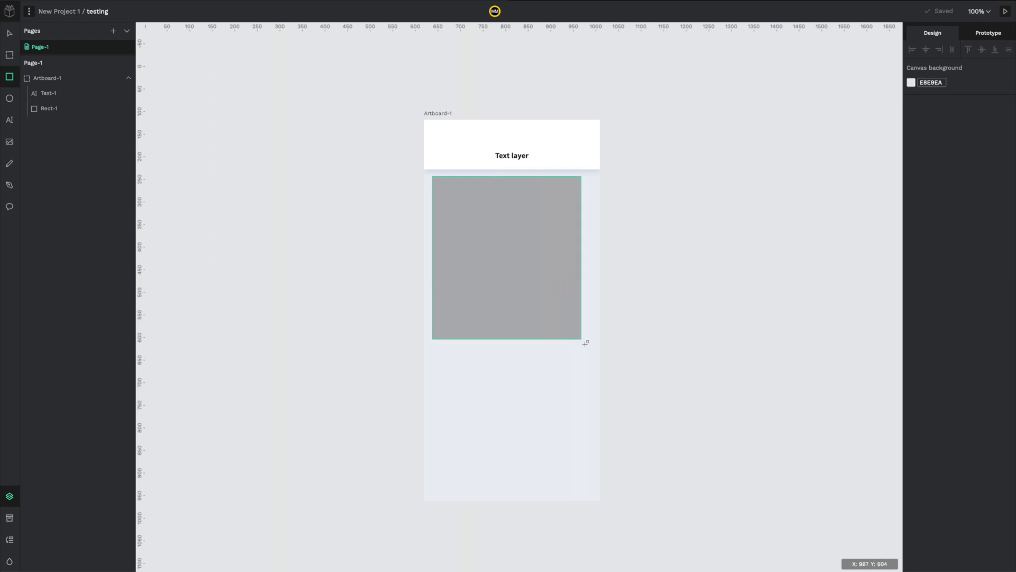
{"action": "left_click_drag", "start_coordinate": [585, 342], "coordinate": [576, 336]}
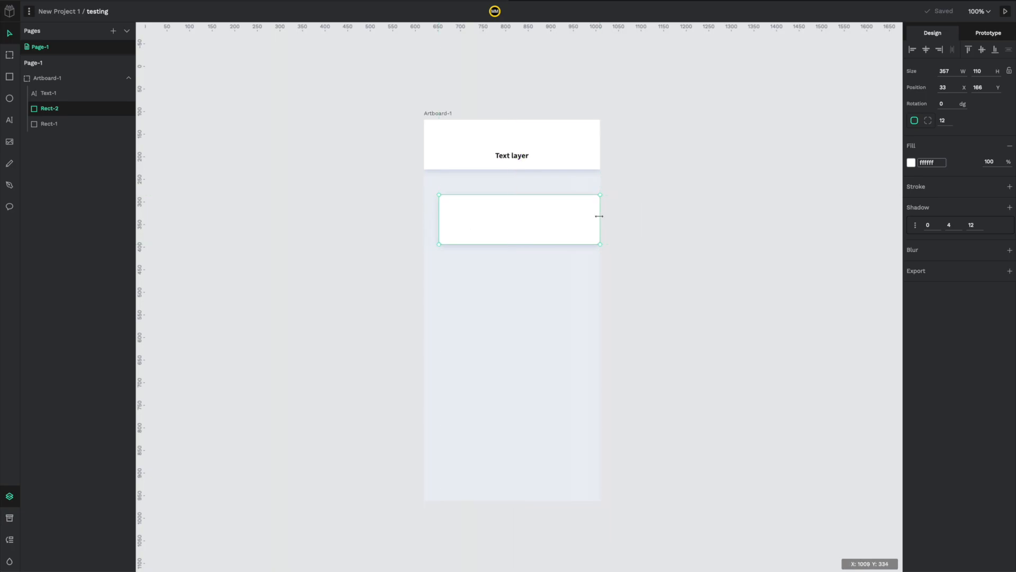
Step: Resize the card to 326 wide with 32 px side margins and make it taller
{"action": "left_click_drag", "start_coordinate": [599, 216], "coordinate": [582, 220]}
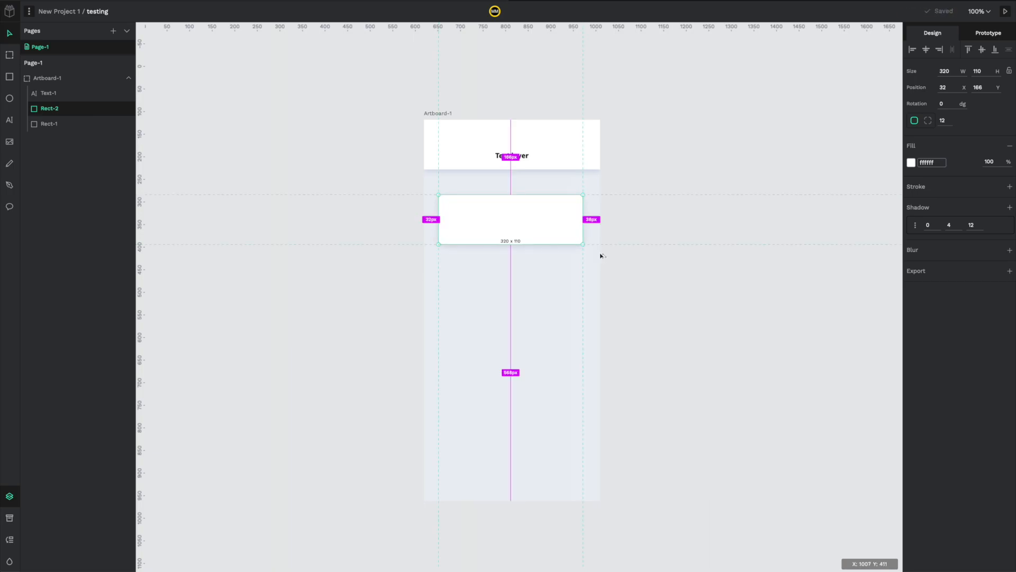
{"action": "left_click_drag", "start_coordinate": [584, 218], "coordinate": [586, 218]}
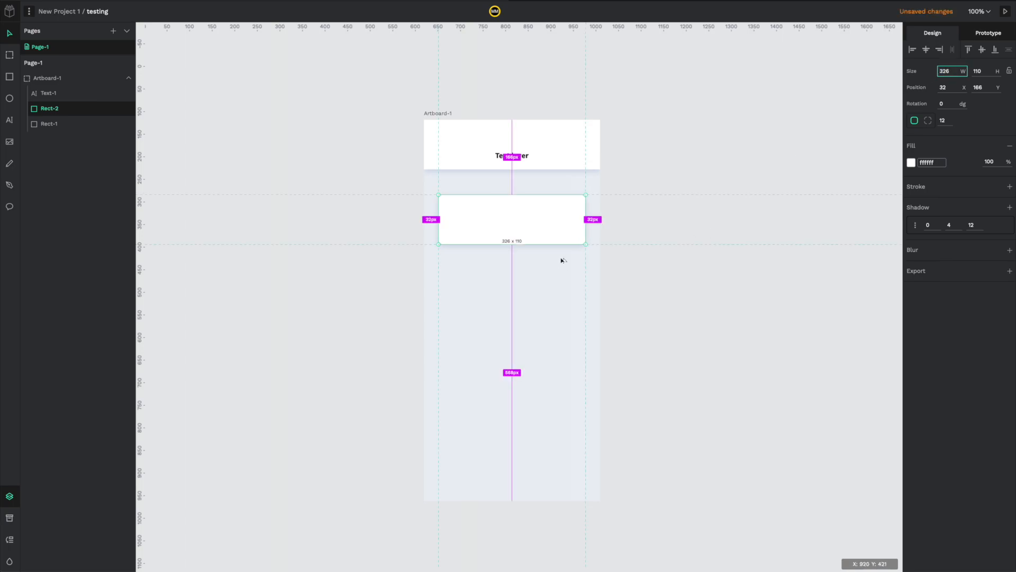
{"action": "left_click_drag", "start_coordinate": [511, 245], "coordinate": [511, 290]}
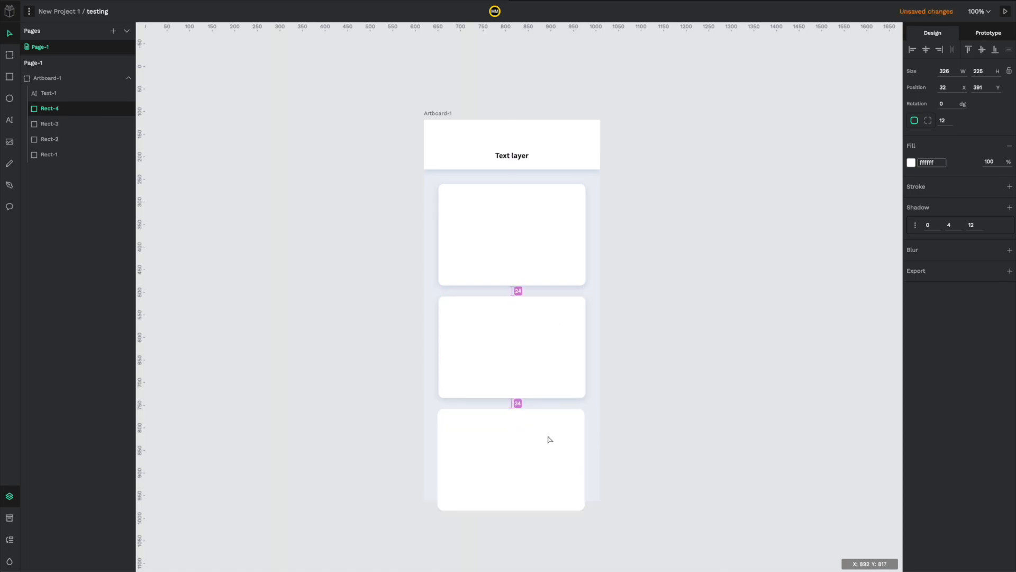
Step: Import the purple gradient PNG, fit it to the first card and mask it with Rect-5
{"action": "left_click", "coordinate": [656, 406]}
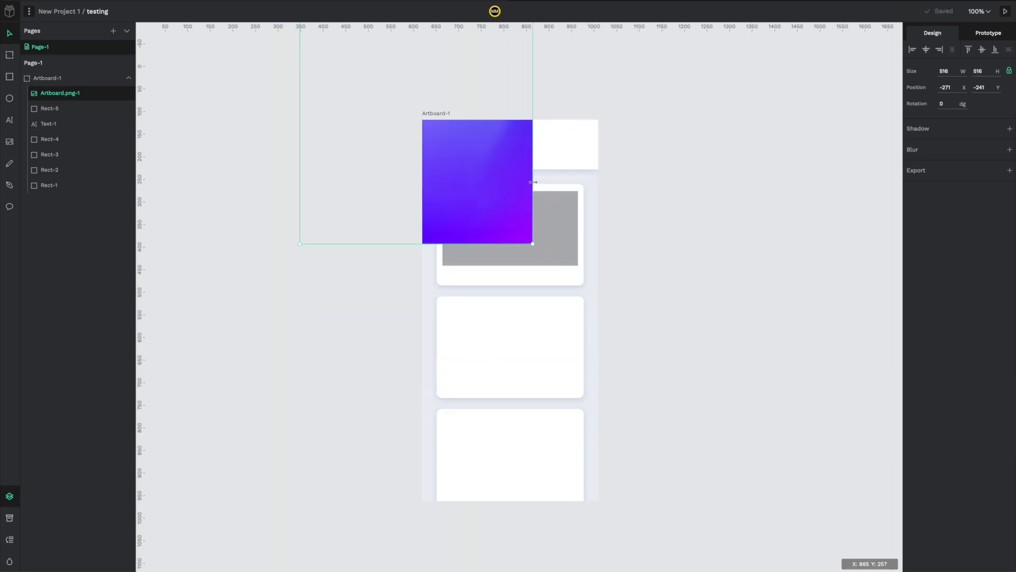
{"action": "left_click_drag", "start_coordinate": [533, 244], "coordinate": [498, 215]}
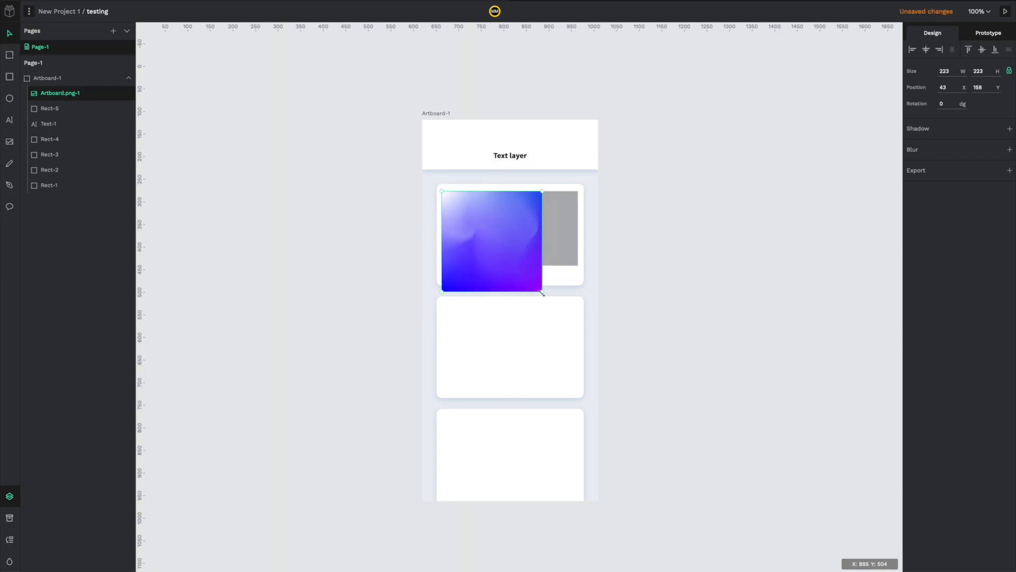
{"action": "right_click", "coordinate": [50, 108]}
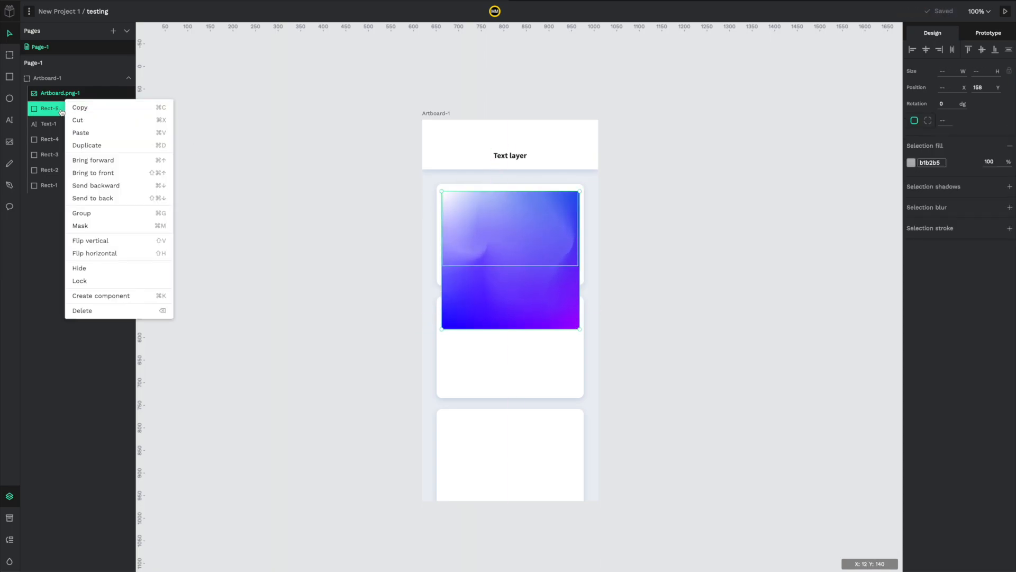
{"action": "left_click", "coordinate": [81, 213]}
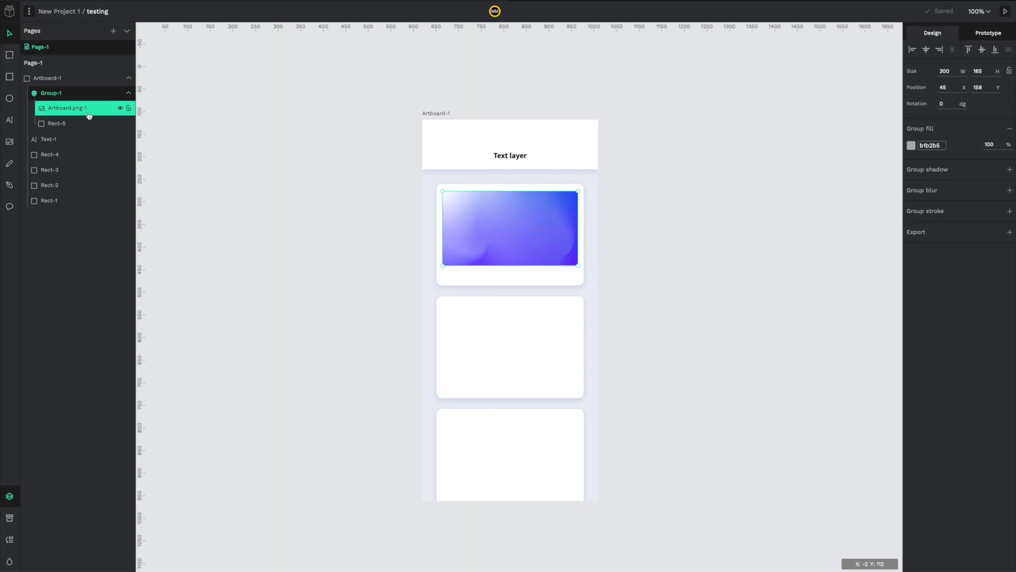
Step: Alt-drag a copy of the masked gradient group into the second card
{"action": "left_click", "coordinate": [651, 310]}
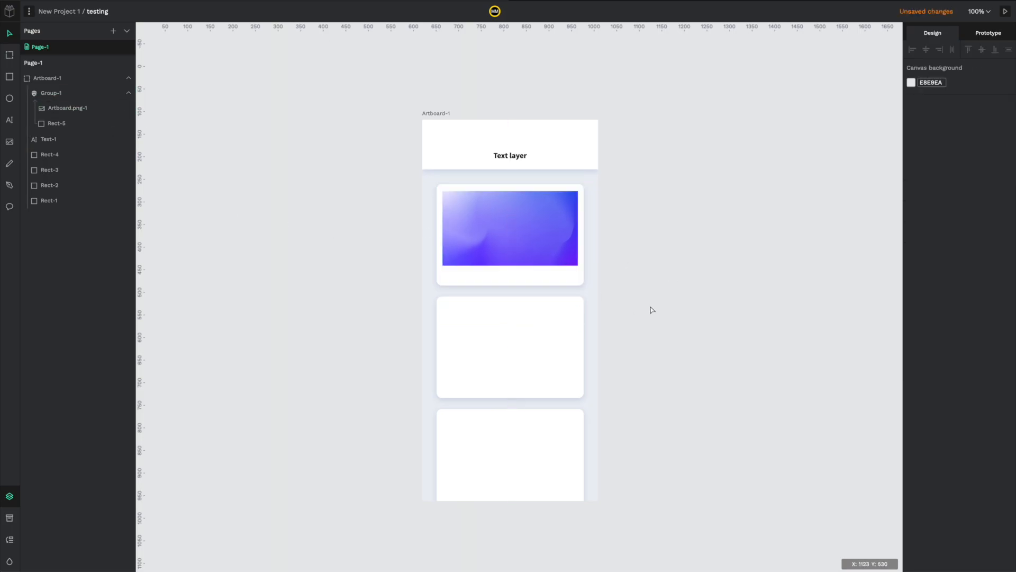
{"action": "left_click", "coordinate": [510, 227]}
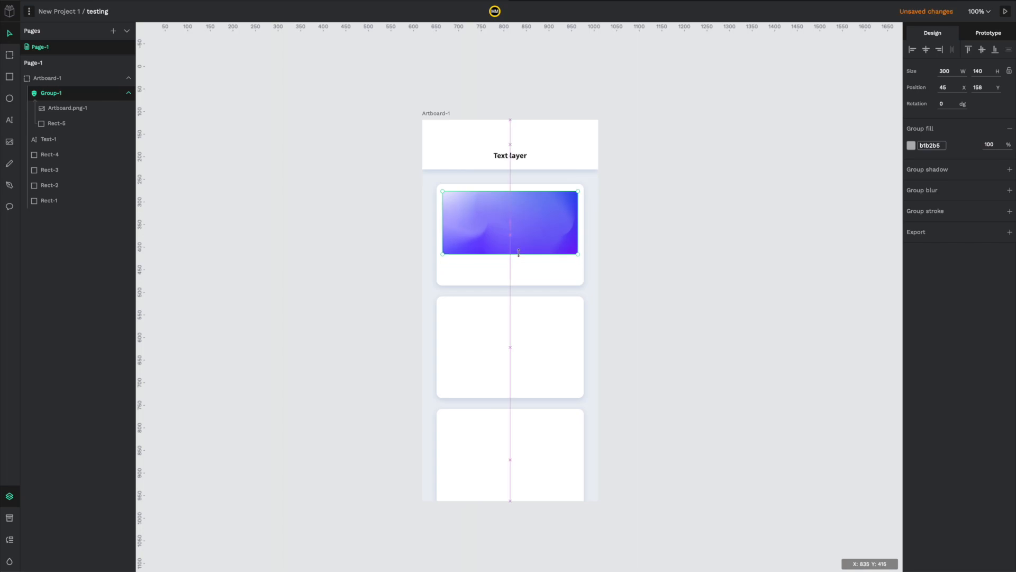
{"action": "left_click_drag", "start_coordinate": [518, 252], "coordinate": [517, 266]}
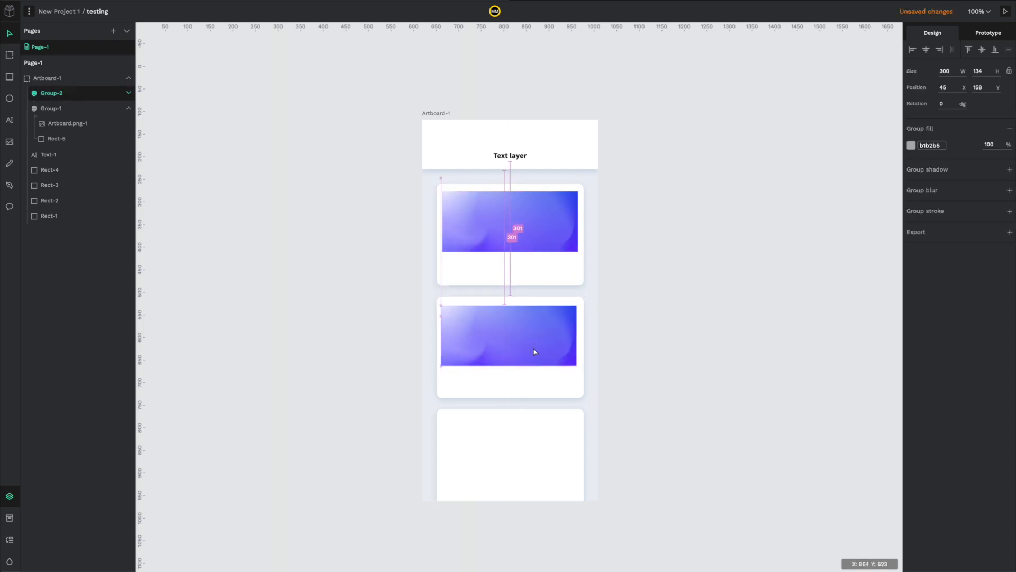
Step: Copy the masked gradient into the third card and duplicate the artboard with one enlarged gradient card
{"action": "left_click", "coordinate": [510, 220]}
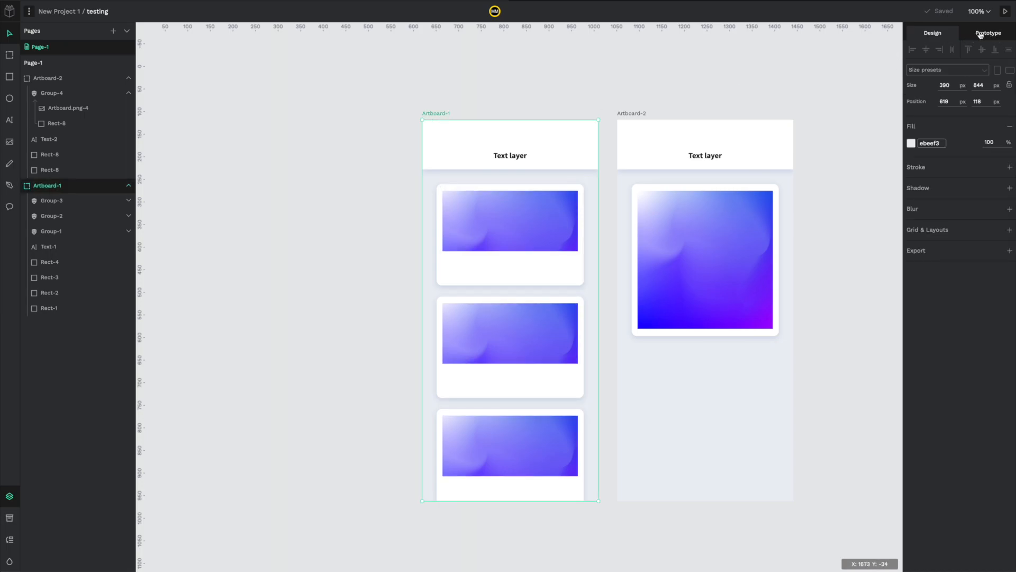
Step: Link the first card to Artboard-2 in Prototype mode, run the preview once and return to the editor
{"action": "left_click", "coordinate": [988, 33]}
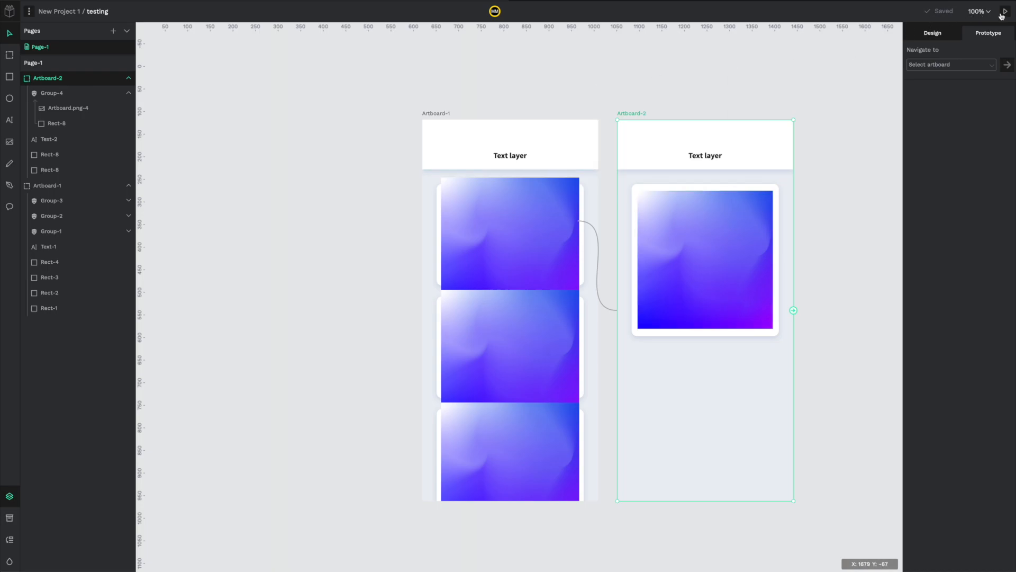
{"action": "left_click", "coordinate": [1006, 11]}
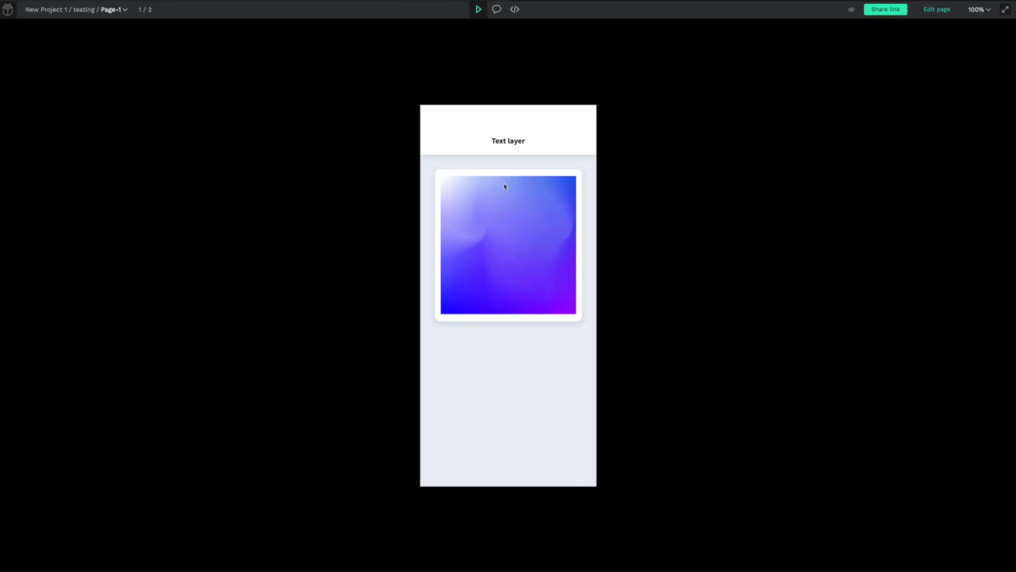
{"action": "mouse_move", "coordinate": [804, 101]}
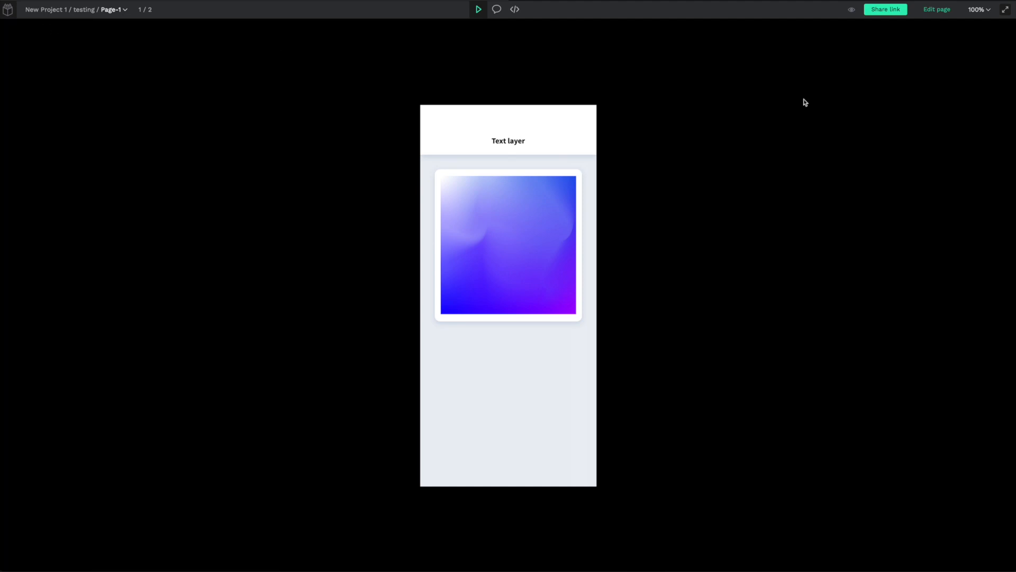
{"action": "left_click", "coordinate": [935, 9]}
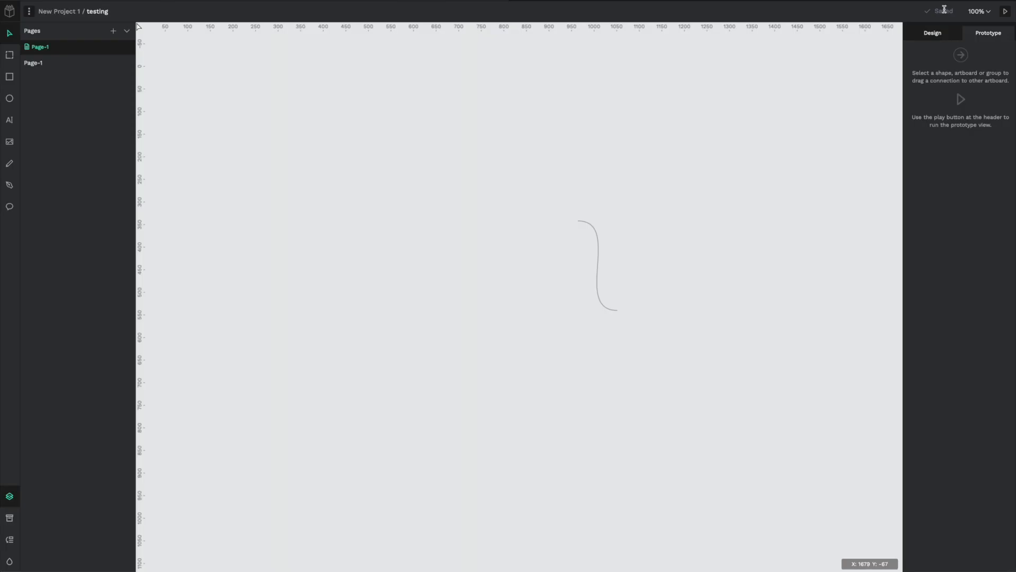
{"action": "left_click", "coordinate": [705, 259]}
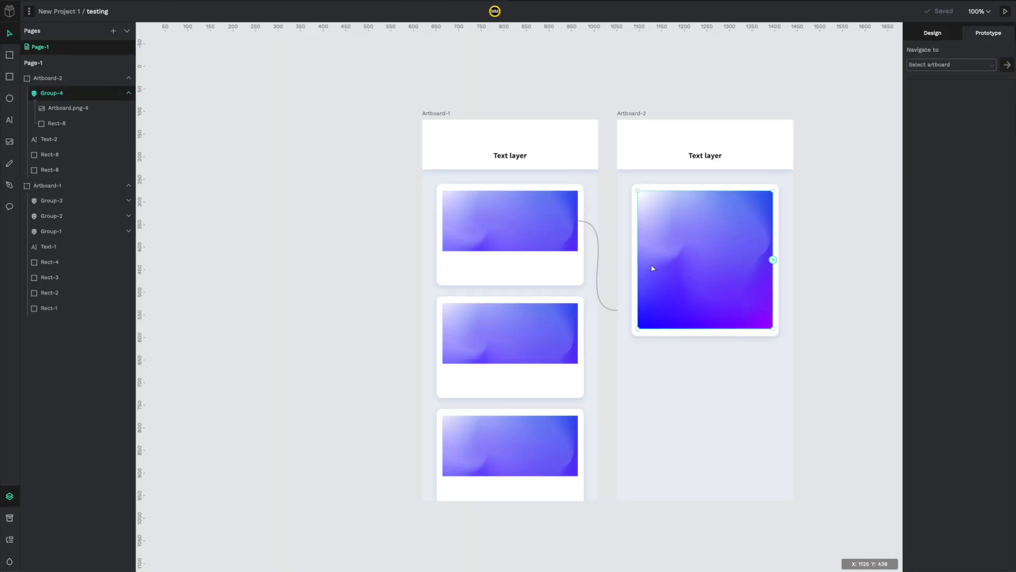
Step: Post an inline comment on the large gradient card of Artboard-2
{"action": "left_click", "coordinate": [9, 206]}
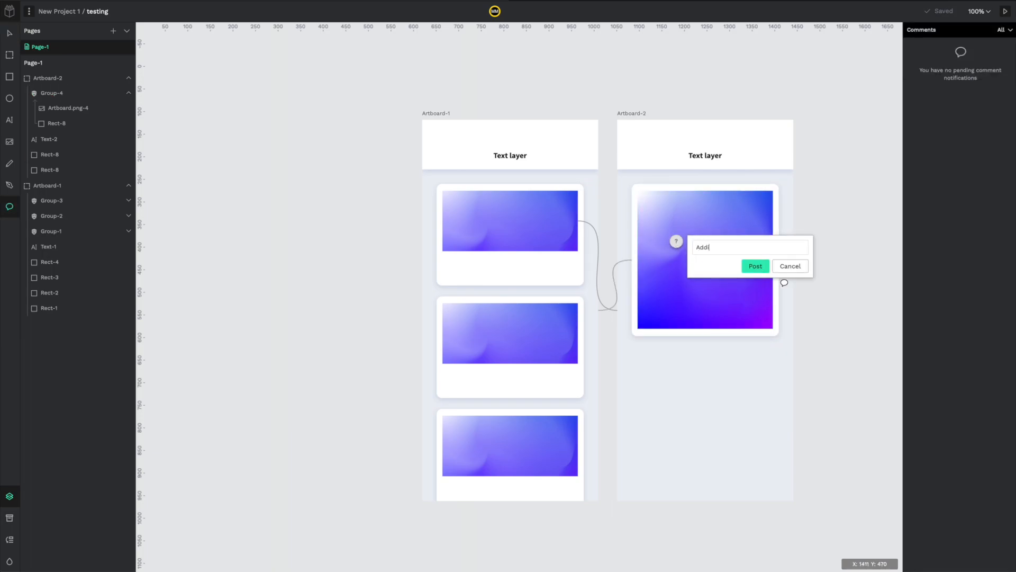
{"action": "type", "text": "Adding an inline comment"}
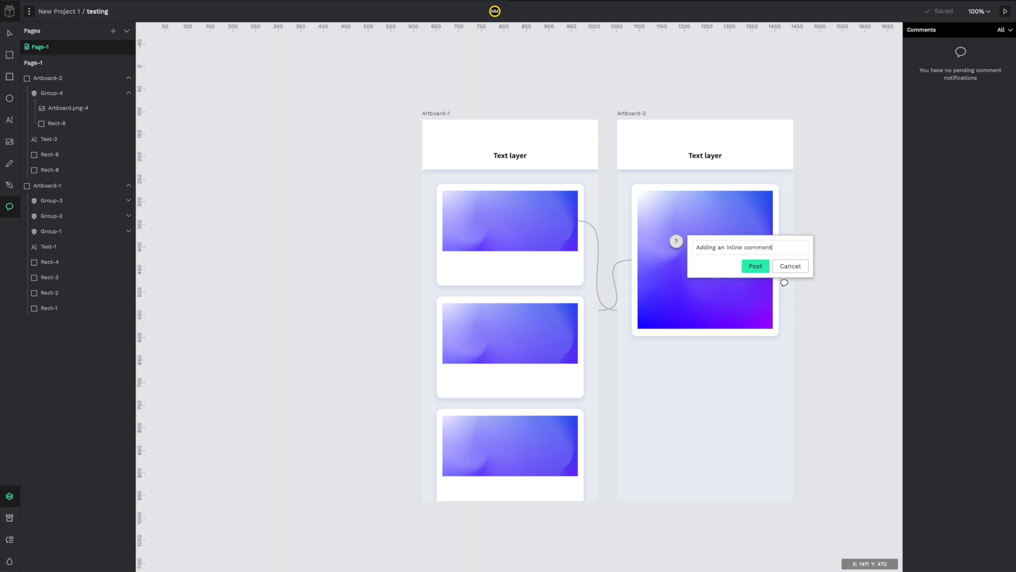
{"action": "left_click", "coordinate": [755, 267]}
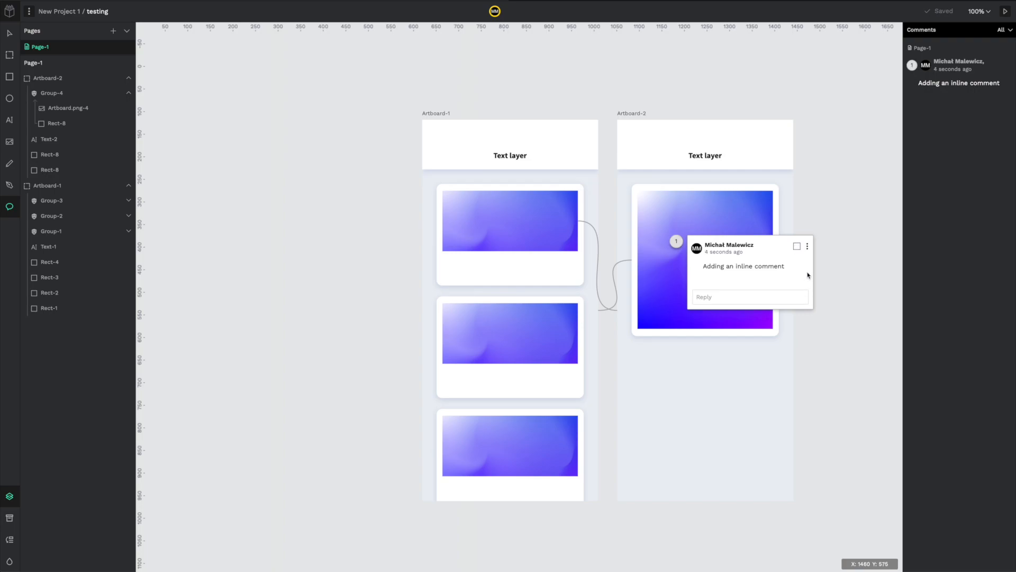
{"action": "left_click", "coordinate": [807, 246]}
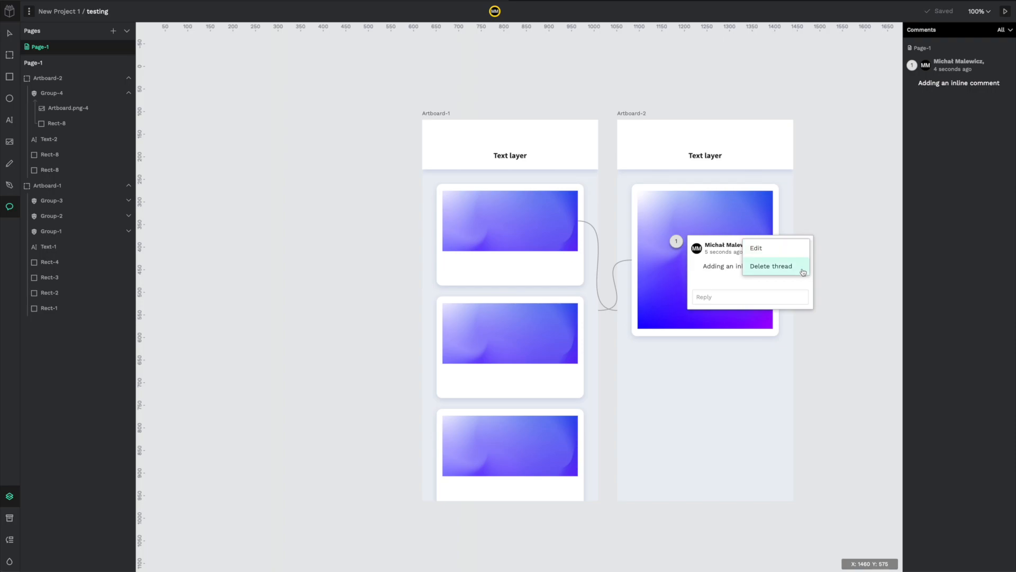
{"action": "type", "text": "R"}
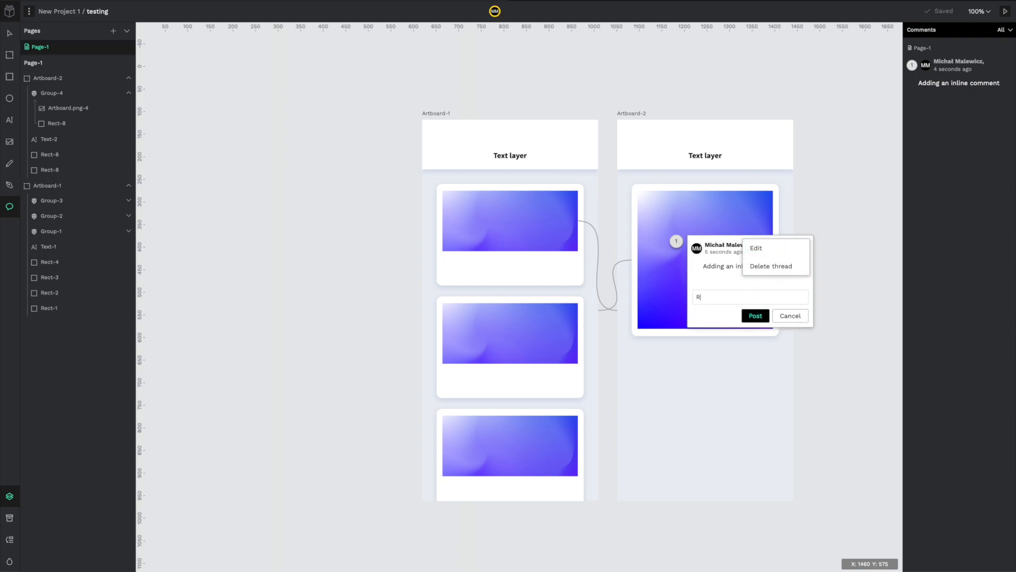
{"action": "type", "text": "Replying to myself"}
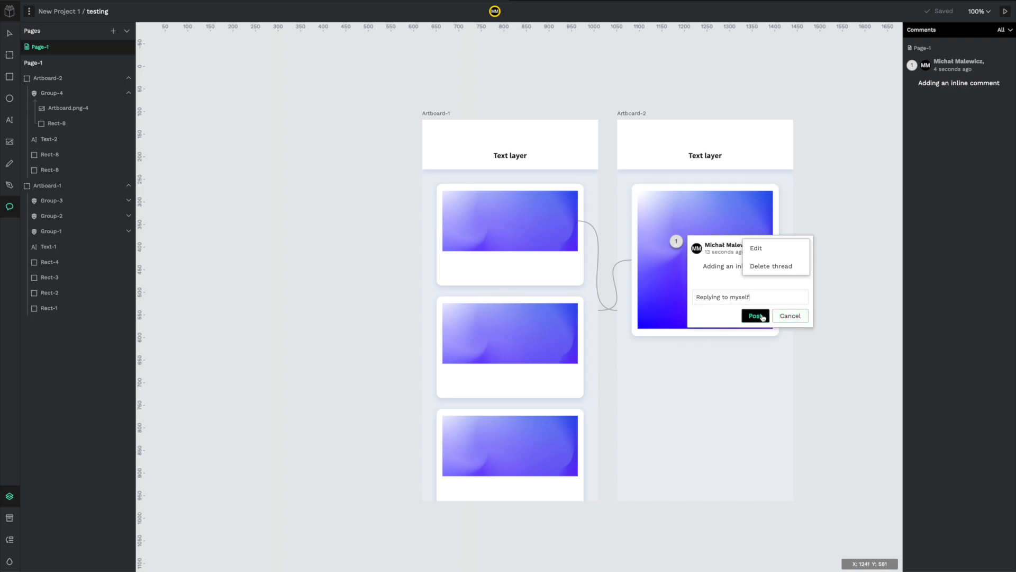
{"action": "left_click", "coordinate": [754, 315]}
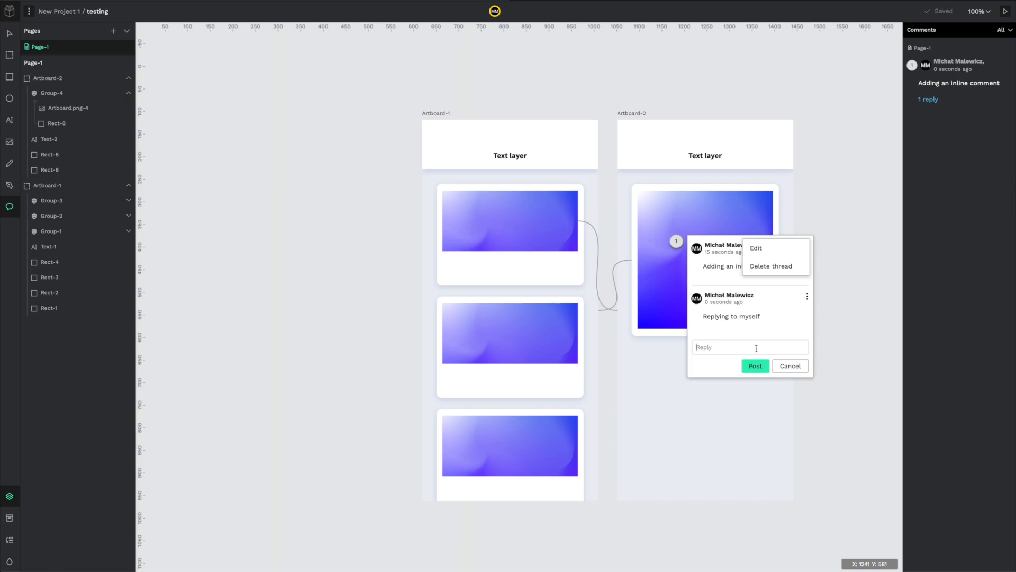
{"action": "type", "text": "@Mich"}
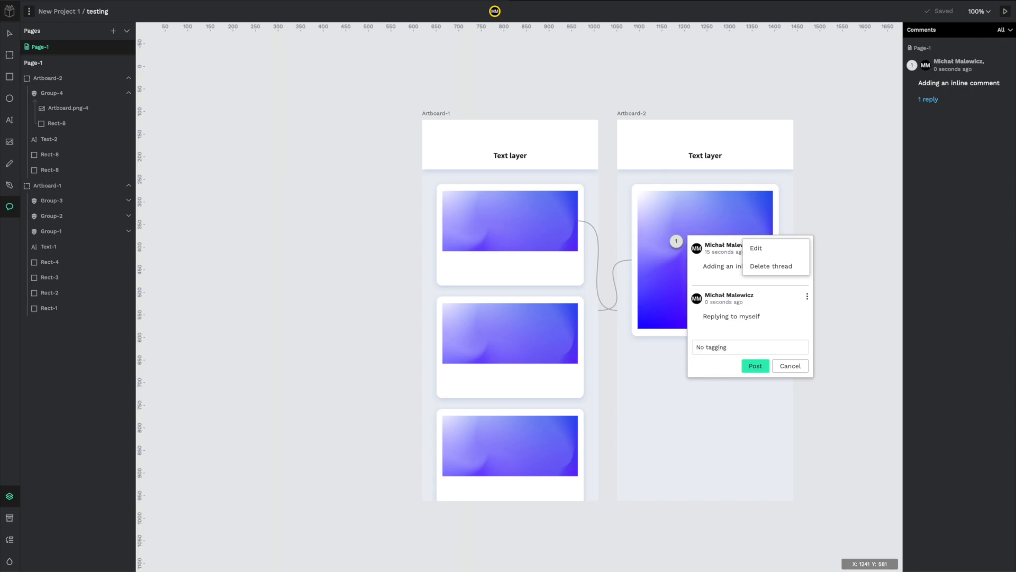
{"action": "left_click", "coordinate": [754, 365]}
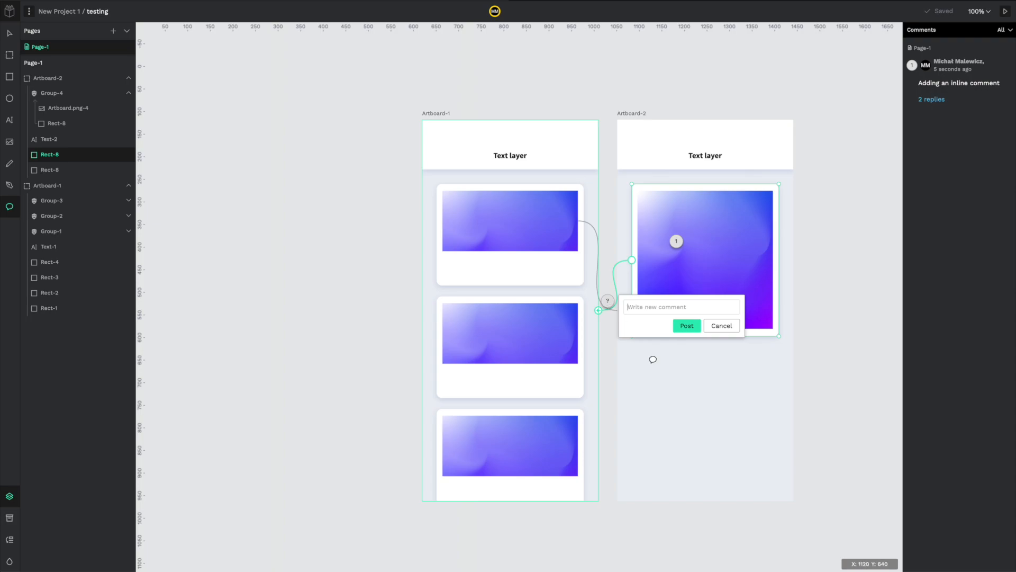
Step: Pin a new comment "Comment outside artboards?" between the artboards
{"action": "type", "text": "C"}
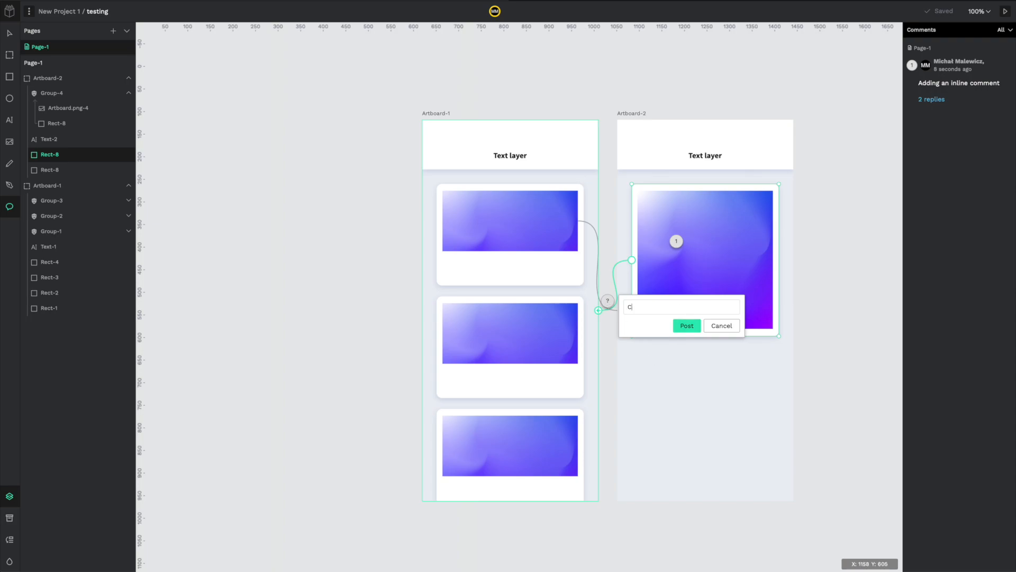
{"action": "type", "text": "omment outside a"}
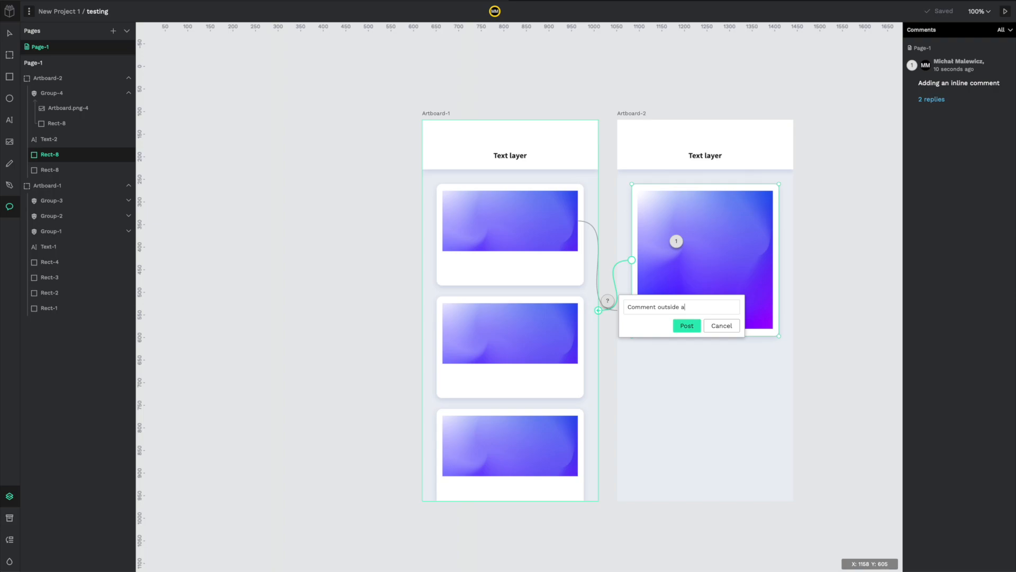
{"action": "type", "text": "rtboards?"}
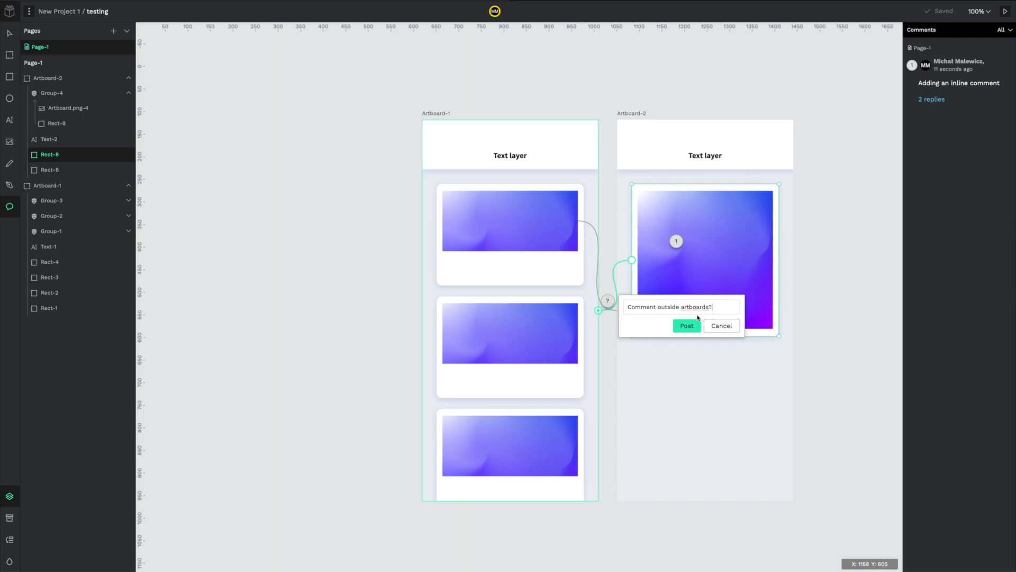
{"action": "left_click", "coordinate": [685, 325]}
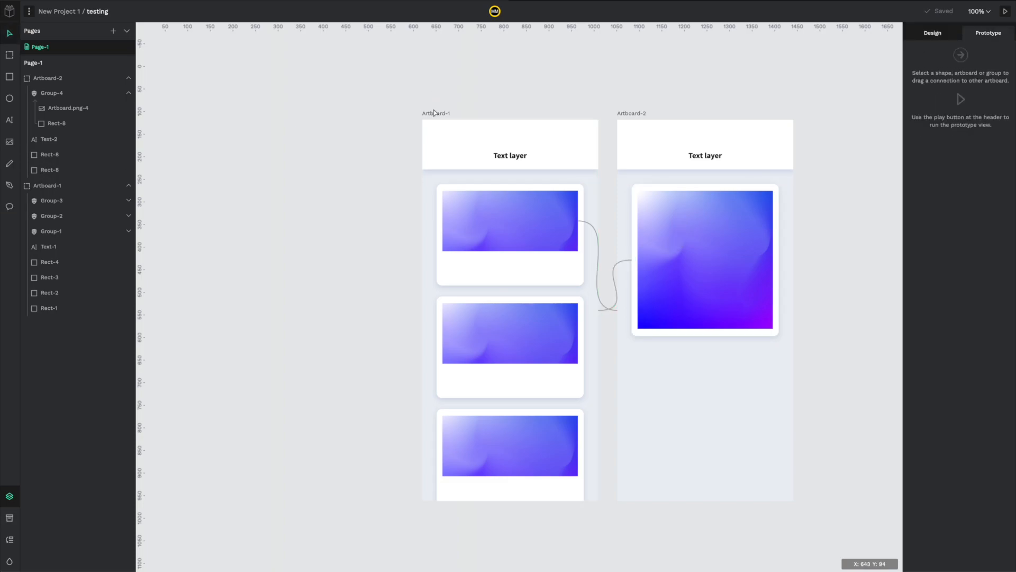
Step: Review the pinned comments, then move Artboard-1 closer to Artboard-2
{"action": "left_click", "coordinate": [436, 113]}
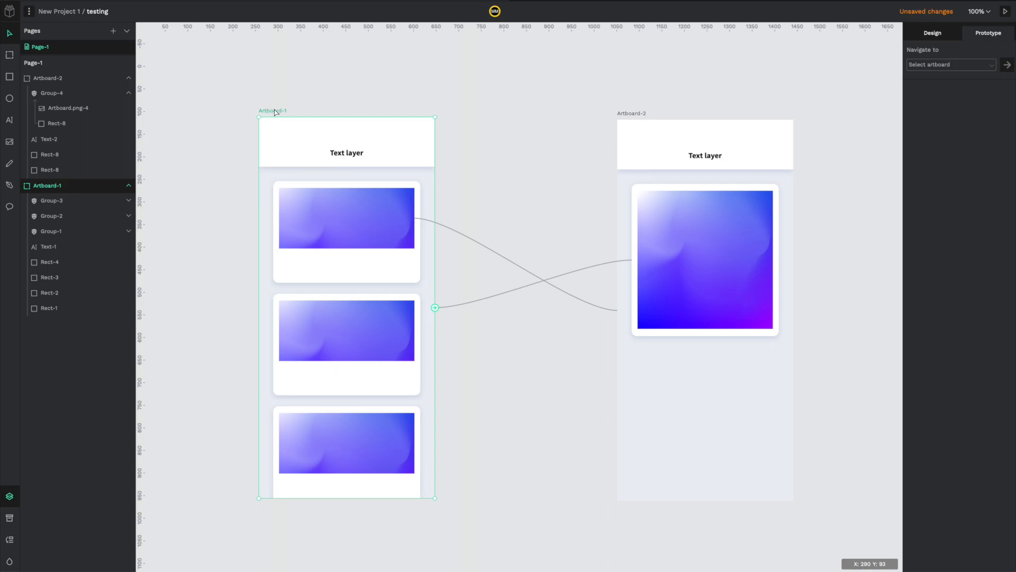
{"action": "left_click", "coordinate": [9, 207]}
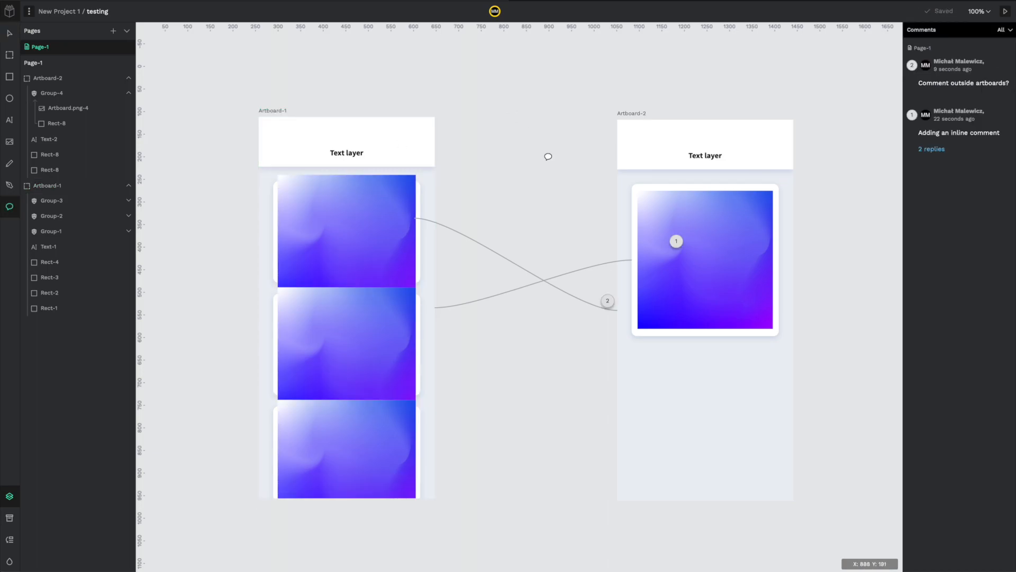
{"action": "left_click", "coordinate": [607, 301]}
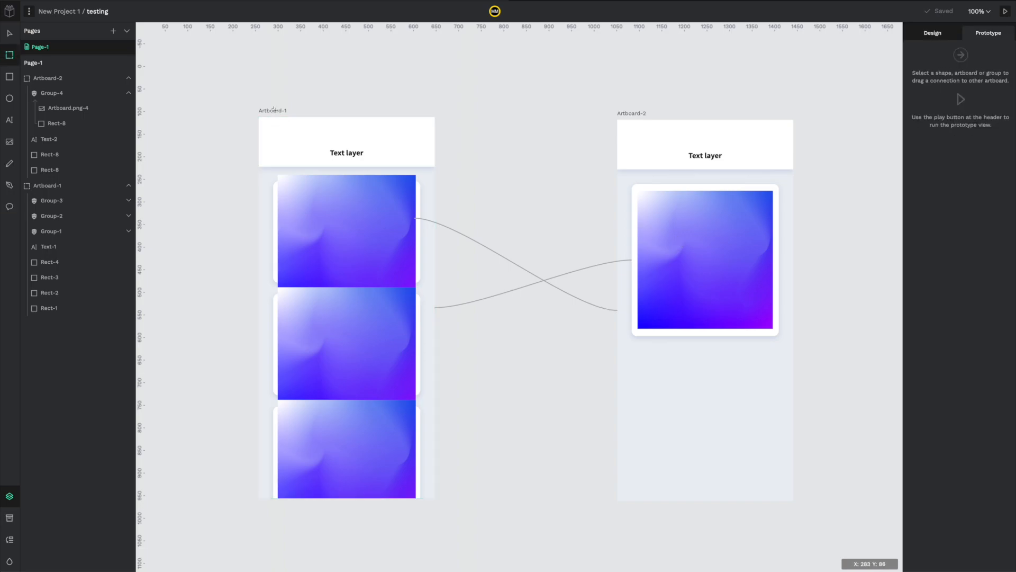
{"action": "left_click", "coordinate": [273, 110]}
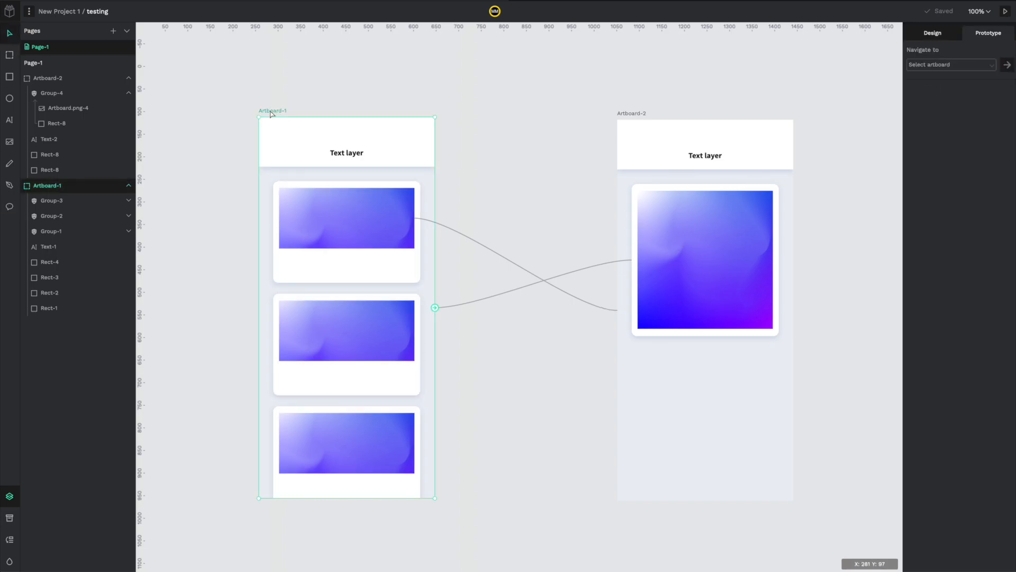
{"action": "left_click_drag", "start_coordinate": [272, 110], "coordinate": [402, 114]}
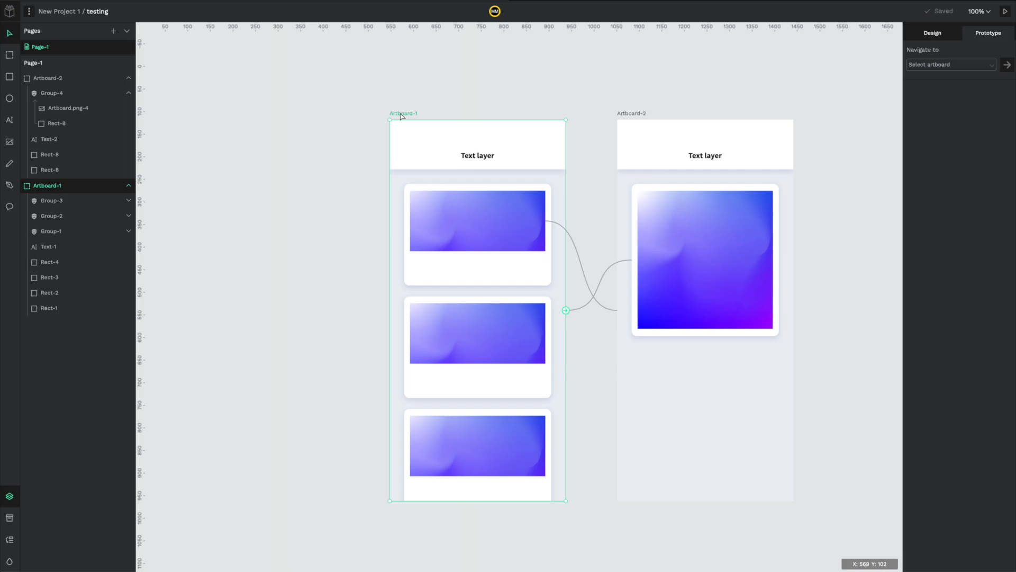
Step: Add a second page, Page-2, to the file and hide the pages list
{"action": "left_click", "coordinate": [113, 31]}
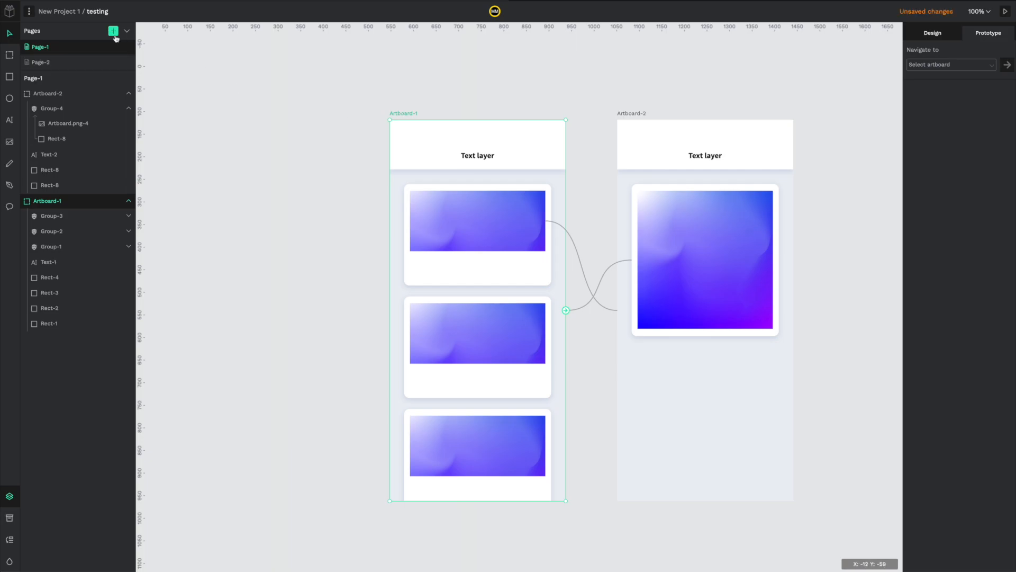
{"action": "left_click", "coordinate": [113, 30]}
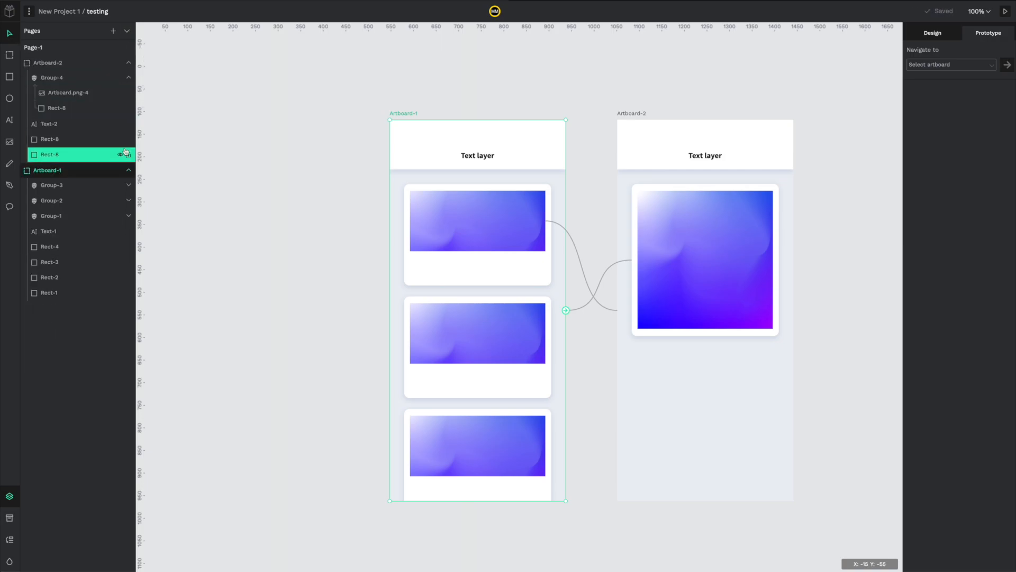
Step: Browse the Lunacy homepage down to the Performance section
{"action": "left_click", "coordinate": [9, 163]}
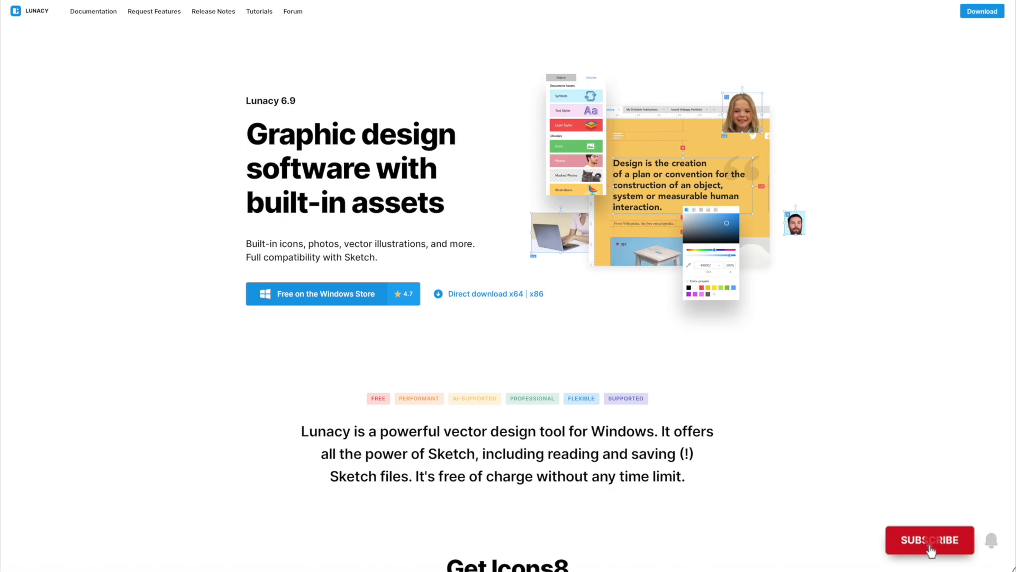
{"action": "left_click", "coordinate": [929, 540]}
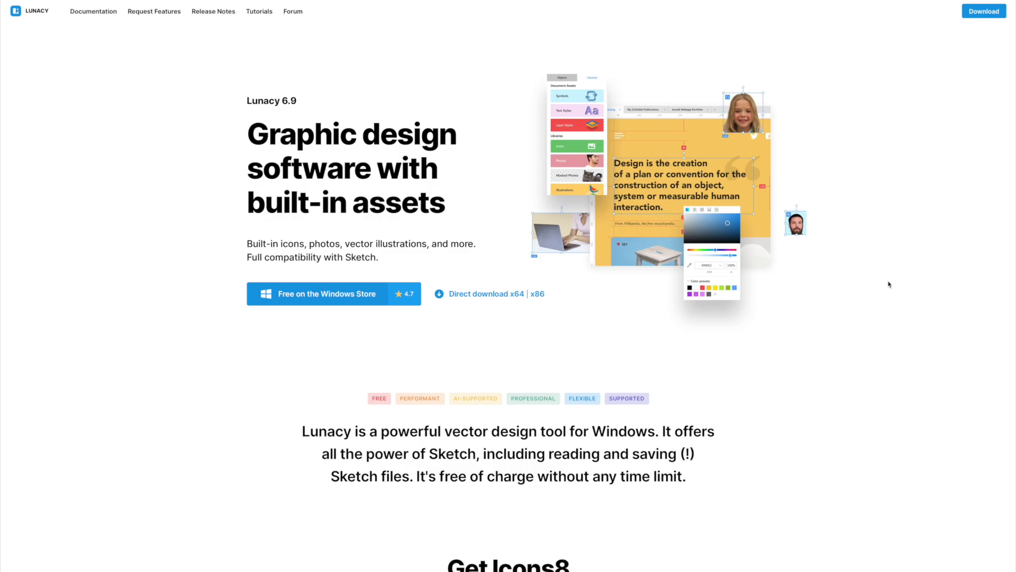
{"action": "scroll", "scroll_direction": "down", "scroll_amount": 3}
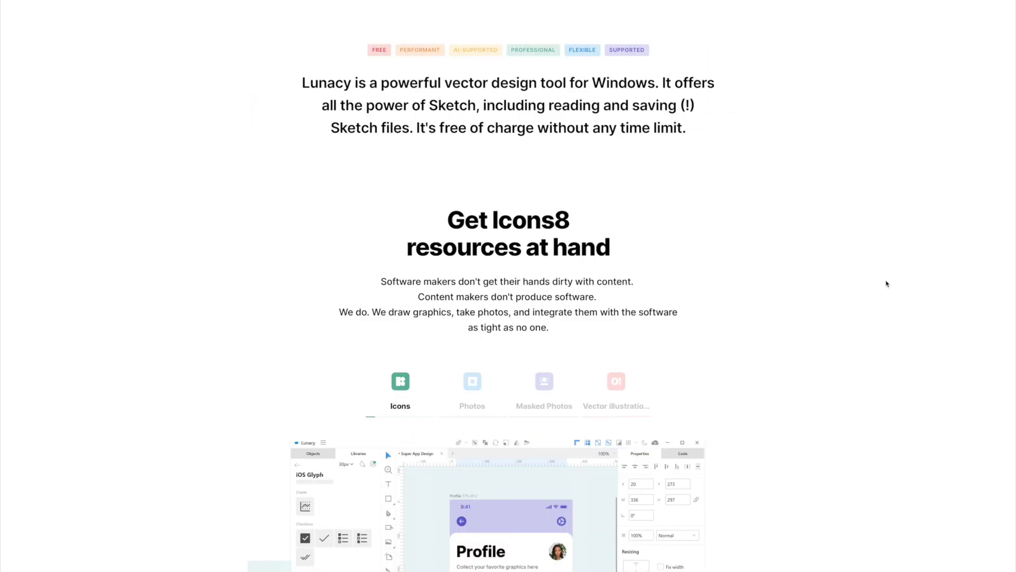
{"action": "scroll", "scroll_direction": "down", "scroll_amount": 3}
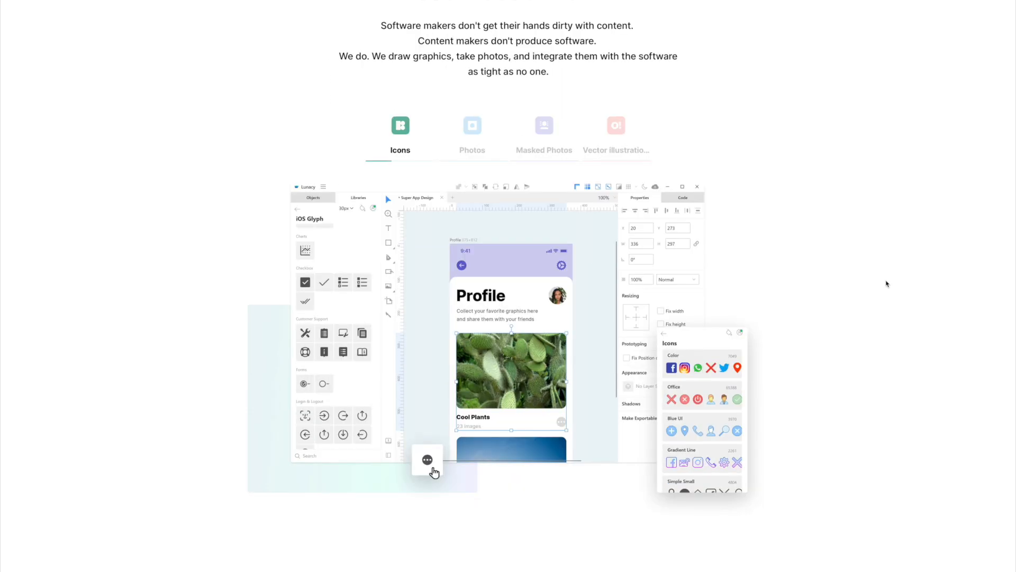
{"action": "scroll", "scroll_direction": "down", "scroll_amount": 3}
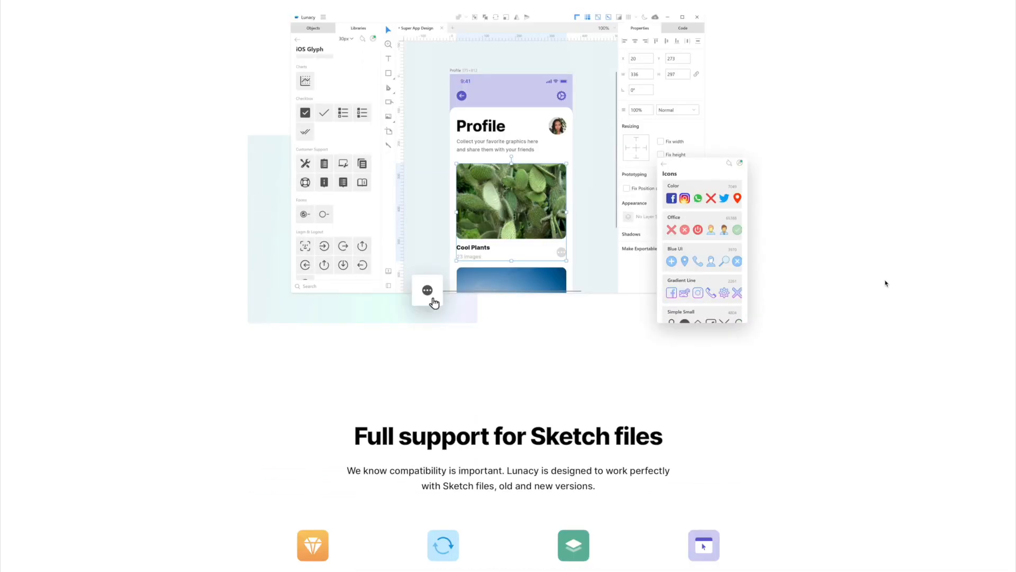
{"action": "scroll", "scroll_direction": "down", "scroll_amount": 3}
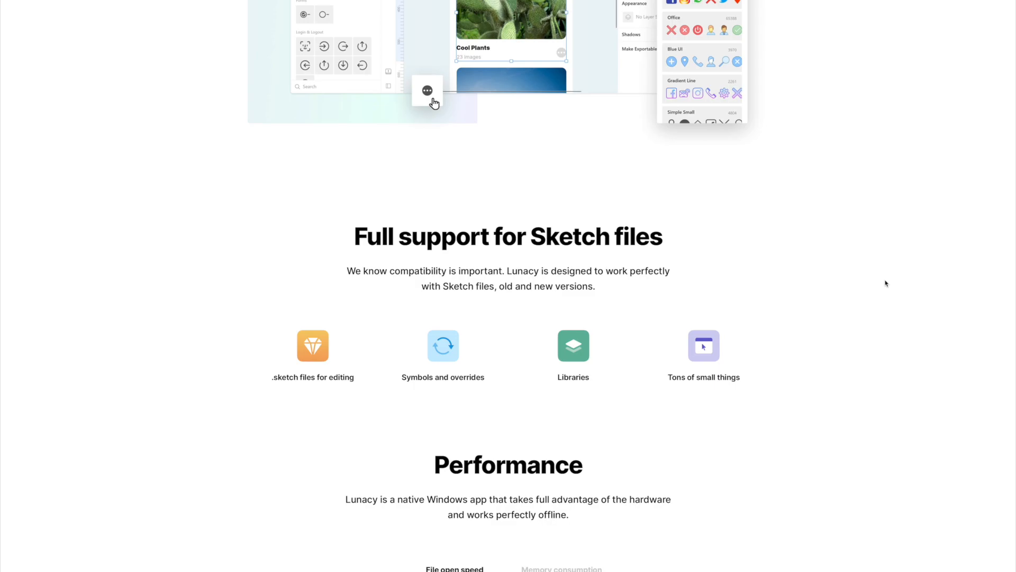
{"action": "scroll", "scroll_direction": "down", "scroll_amount": 3}
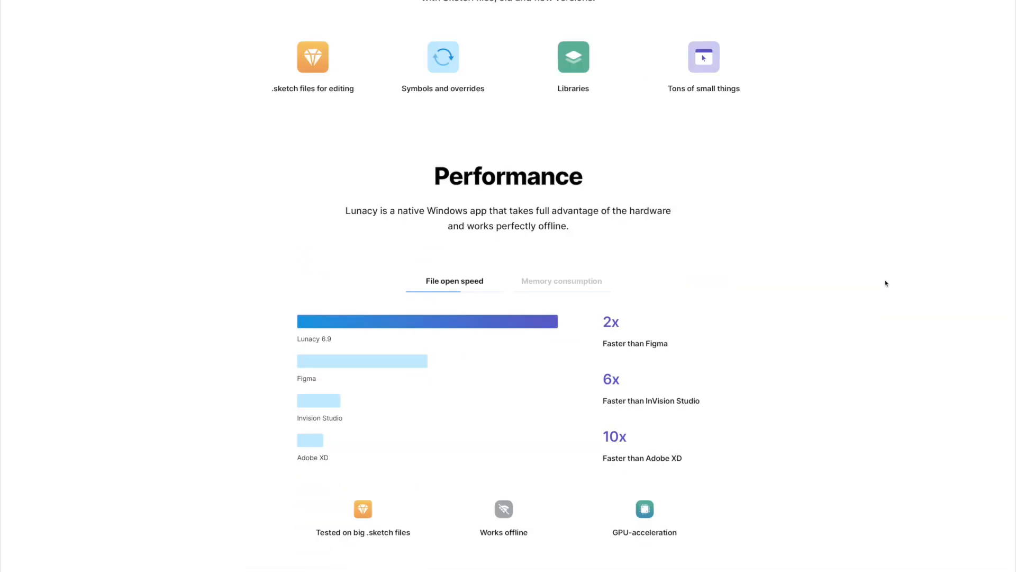
{"action": "scroll", "scroll_direction": "down", "scroll_amount": 3}
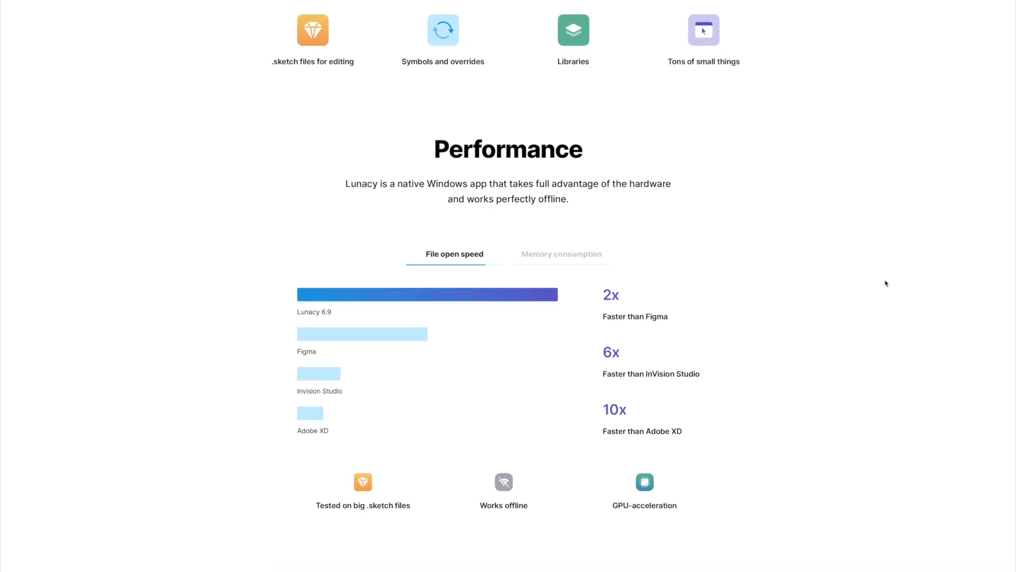
Step: Show the Memory consumption comparison and continue reading further down
{"action": "left_click", "coordinate": [561, 253]}
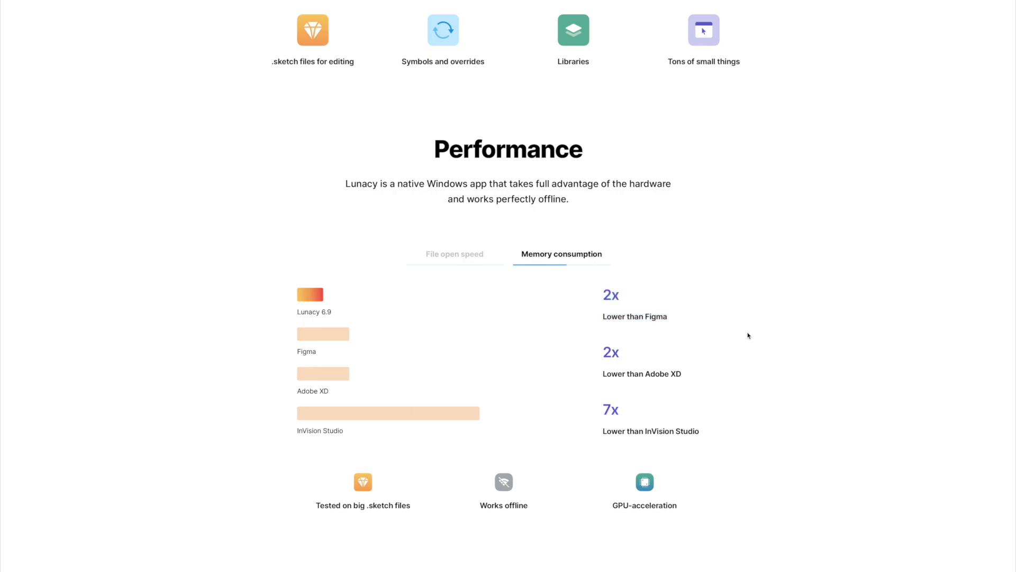
{"action": "scroll", "scroll_direction": "down", "scroll_amount": 3}
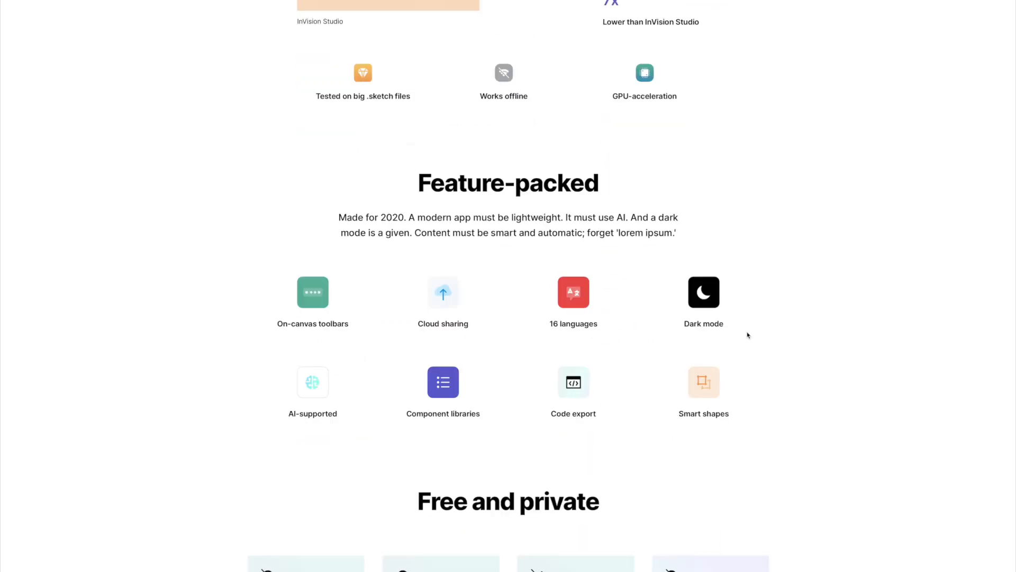
{"action": "scroll", "scroll_direction": "down", "scroll_amount": 3}
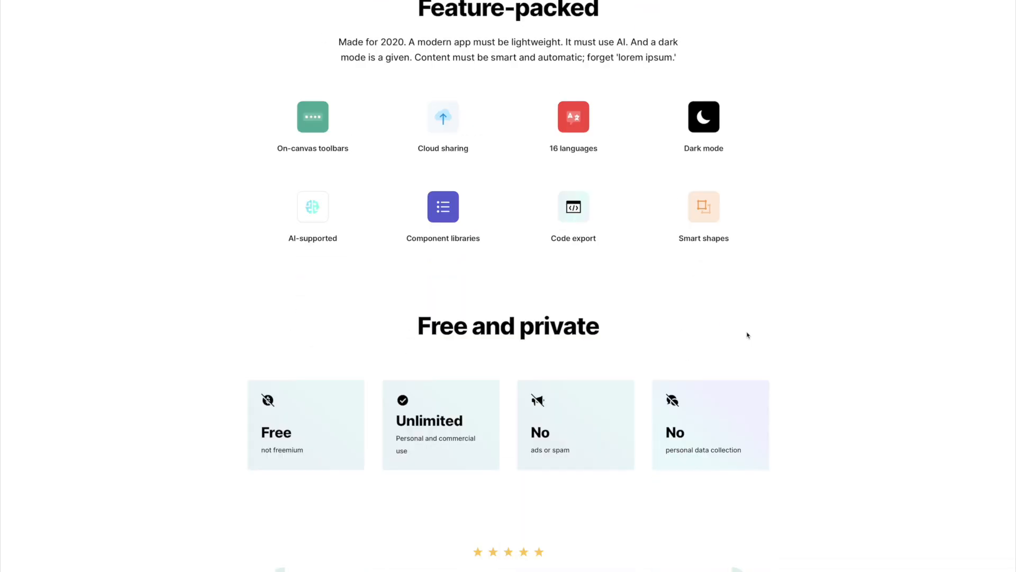
{"action": "scroll", "scroll_direction": "down", "scroll_amount": 3}
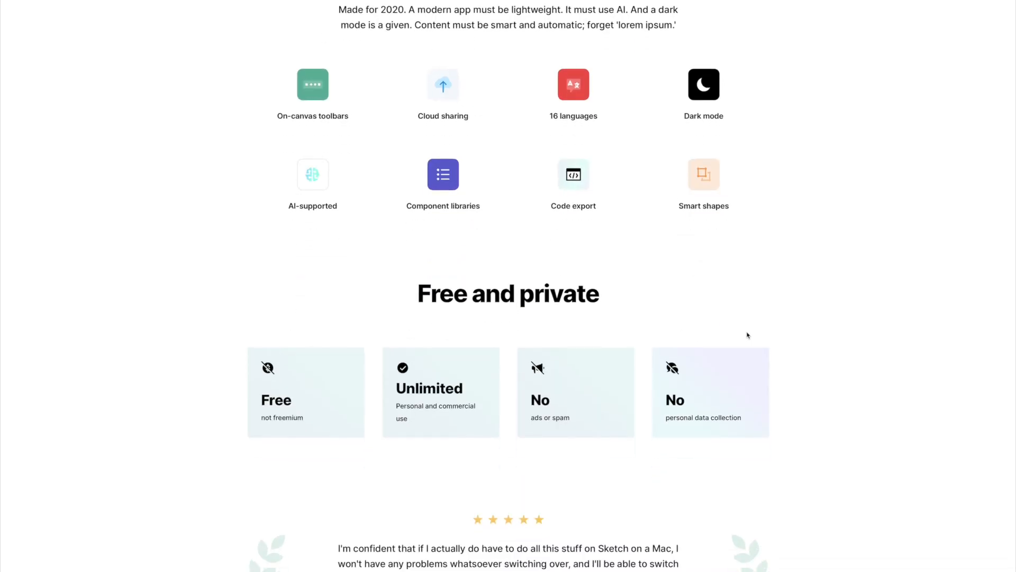
{"action": "scroll", "scroll_direction": "down", "scroll_amount": 3}
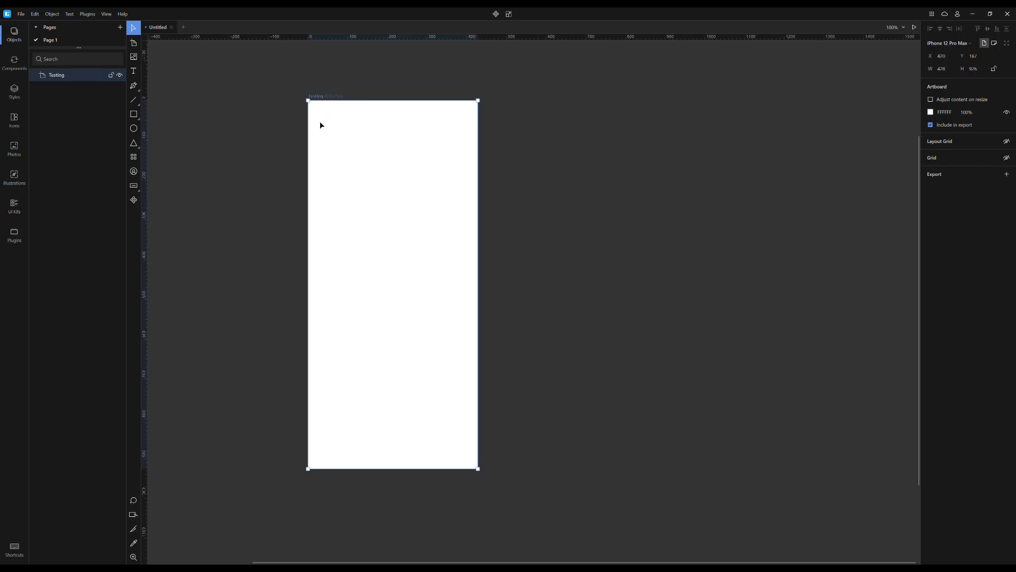
Step: Draw a rectangle across the artboard top with a red linear gradient fill
{"action": "left_click_drag", "start_coordinate": [309, 120], "coordinate": [478, 201]}
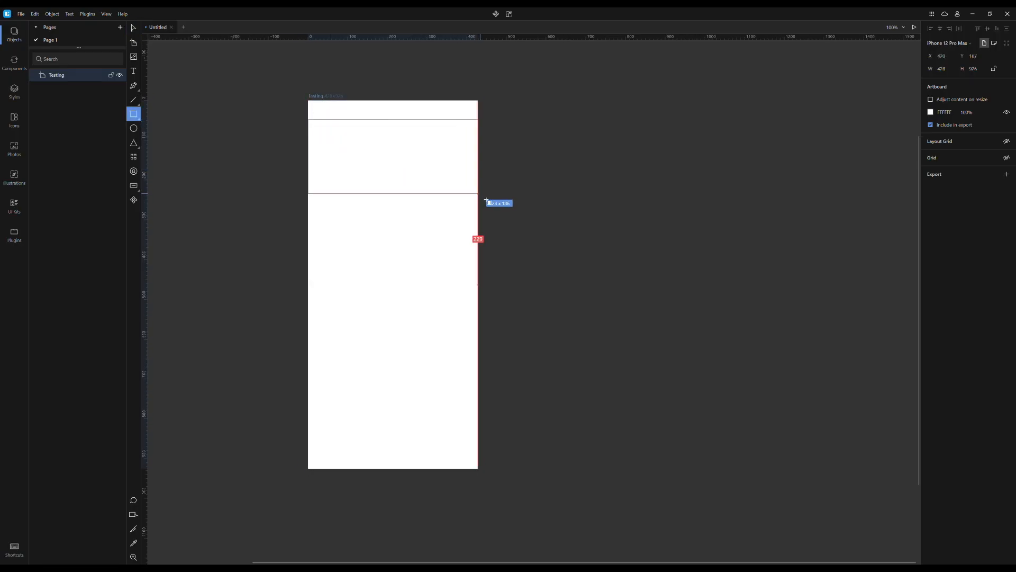
{"action": "left_click_drag", "start_coordinate": [308, 118], "coordinate": [479, 193]}
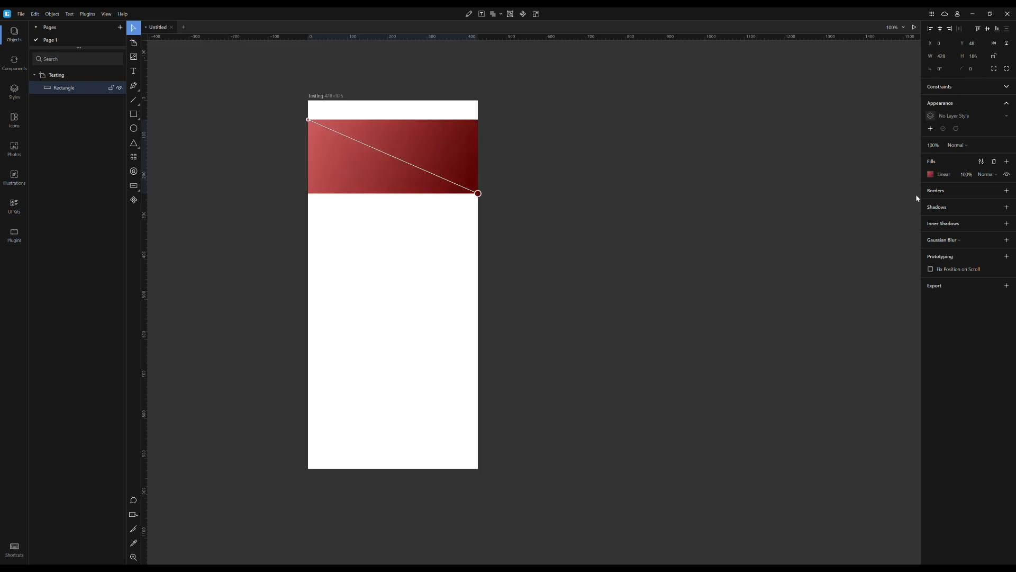
{"action": "mouse_move", "coordinate": [851, 144]}
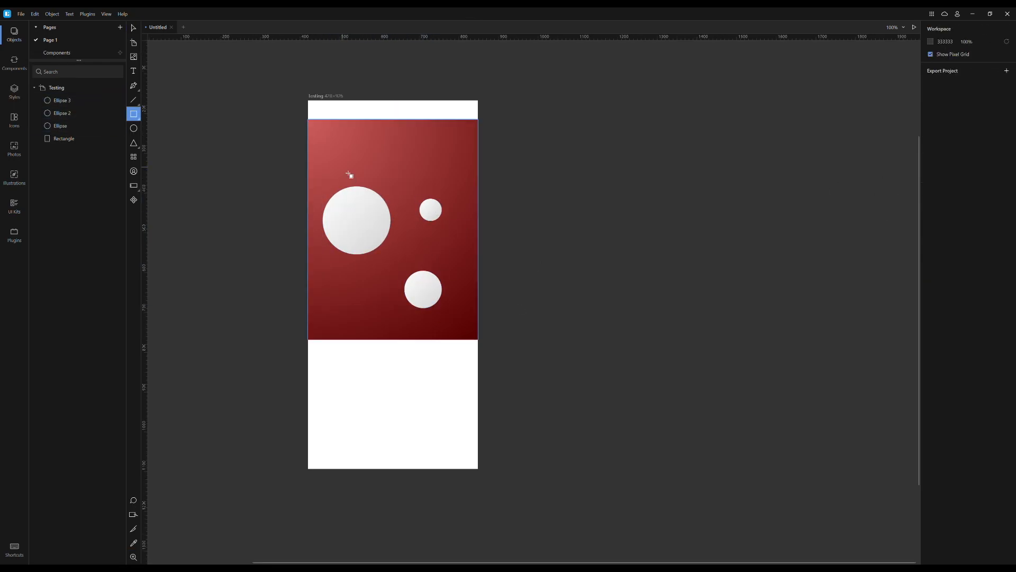
Step: Draw a rounded card over the circles with Background Blur at about -21% saturation
{"action": "left_click_drag", "start_coordinate": [342, 168], "coordinate": [430, 319]}
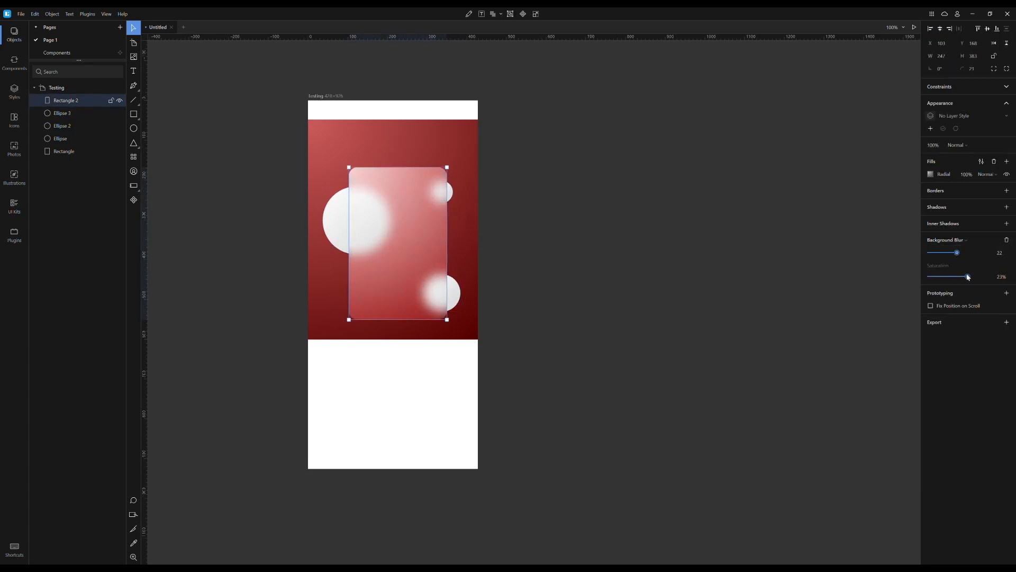
{"action": "left_click_drag", "start_coordinate": [967, 277], "coordinate": [952, 277]}
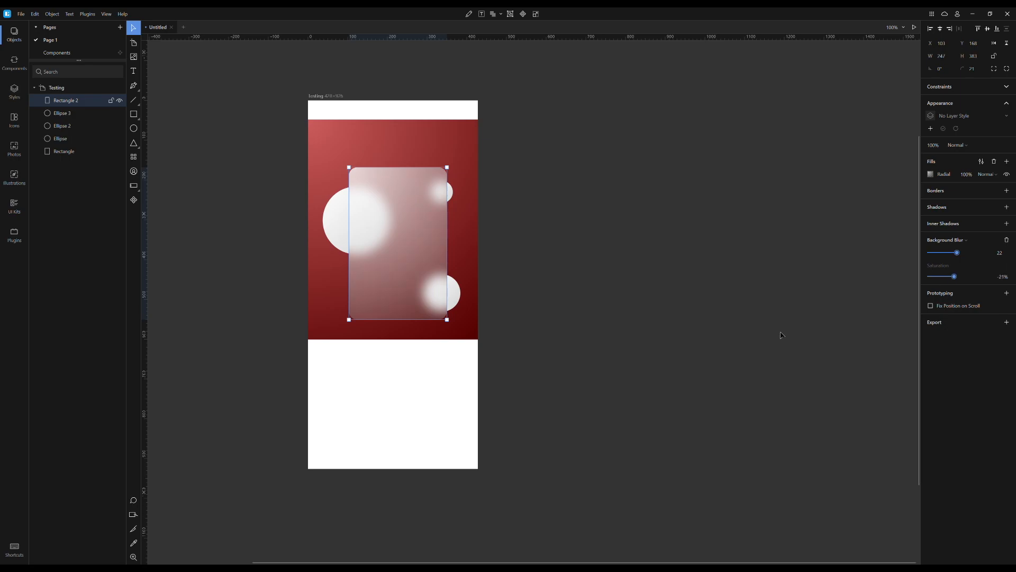
{"action": "left_click", "coordinate": [1007, 191]}
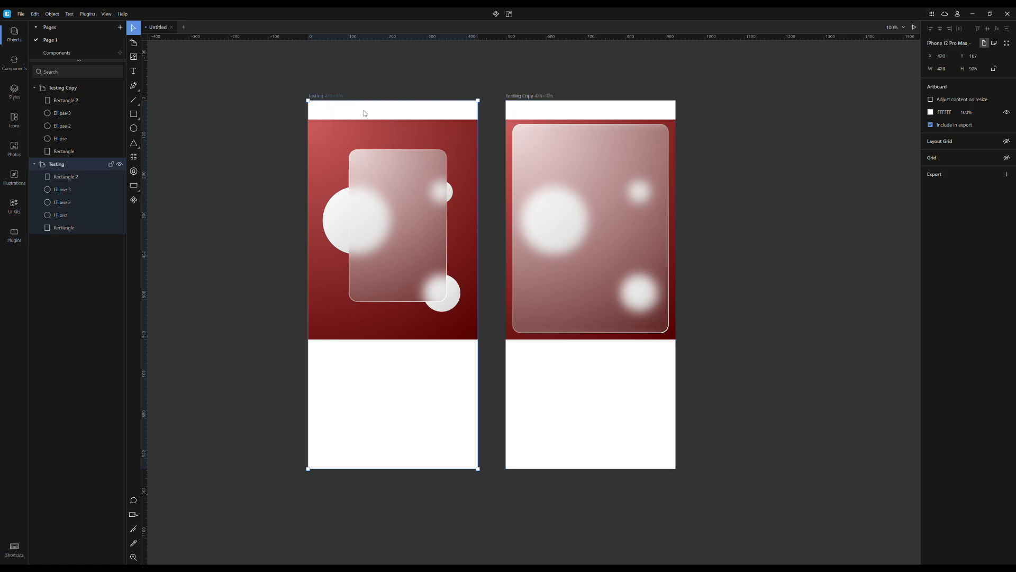
Step: Insert a text layer on the Testing Copy artboard
{"action": "left_click", "coordinate": [133, 499]}
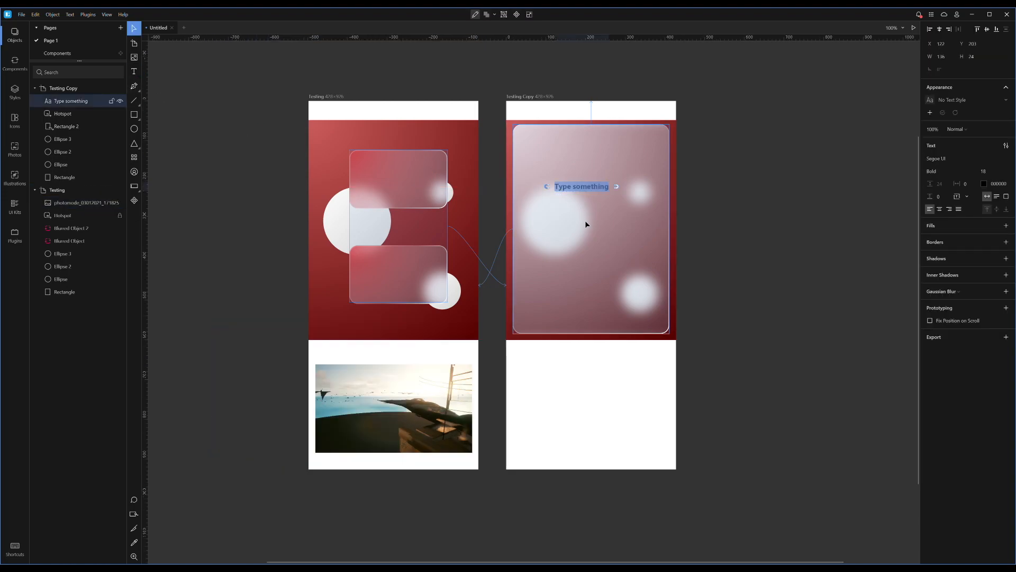
Step: Write the heading "Testing the Text Tool :-)", trying center and right before left alignment
{"action": "type", "text": "Testing the"}
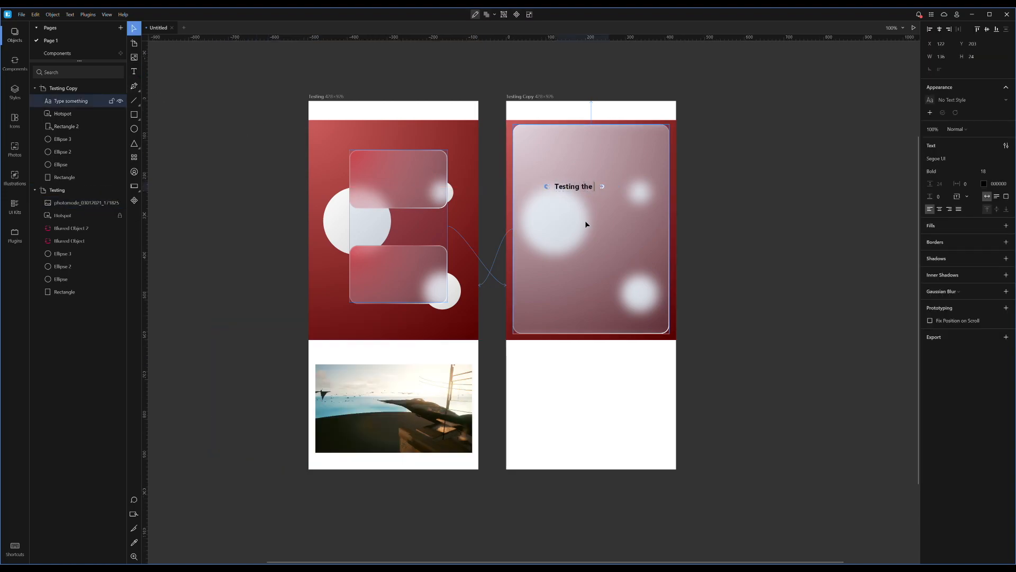
{"action": "type", "text": "Text Tool"}
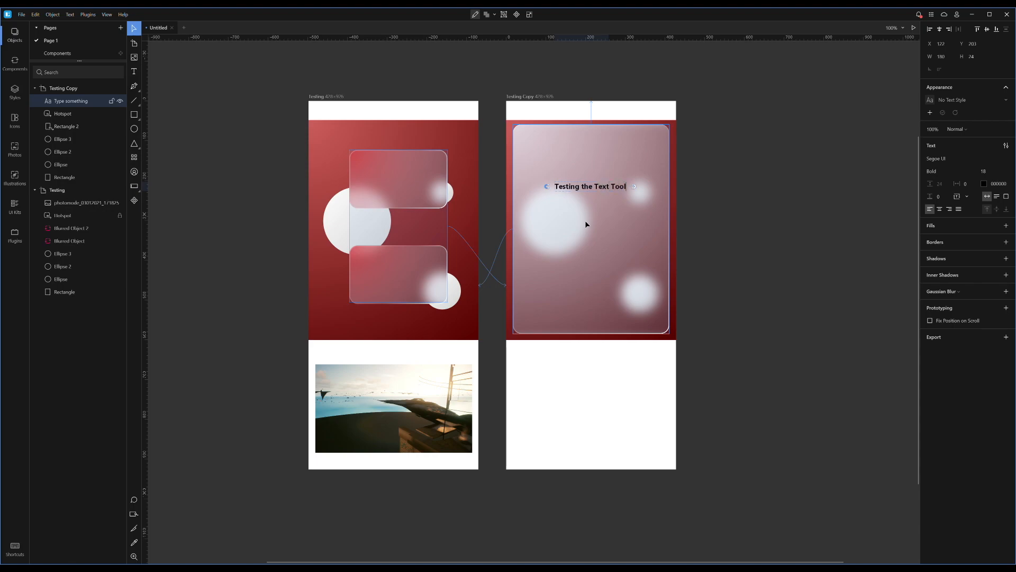
{"action": "type", "text": ":-)"}
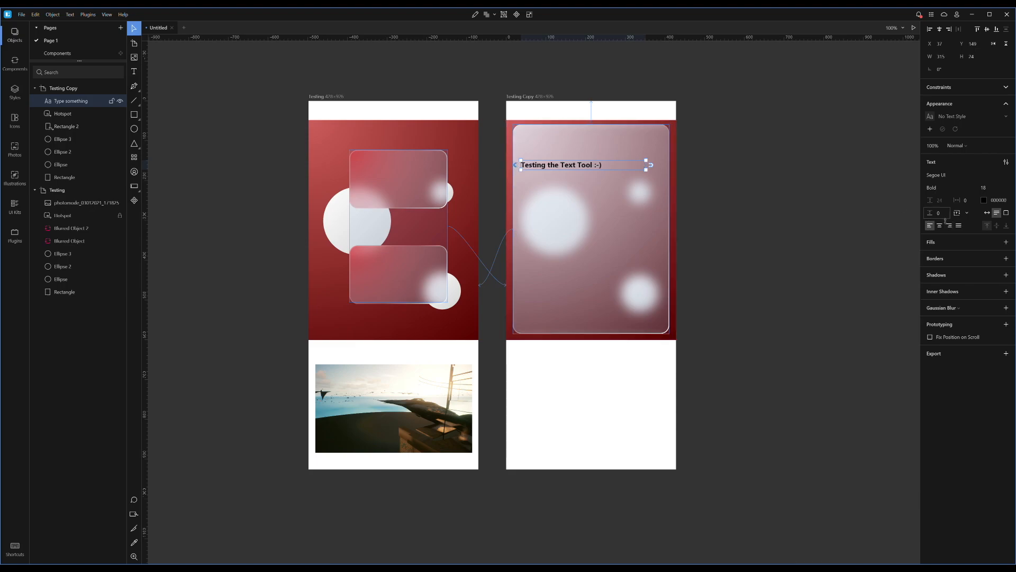
{"action": "left_click", "coordinate": [938, 226]}
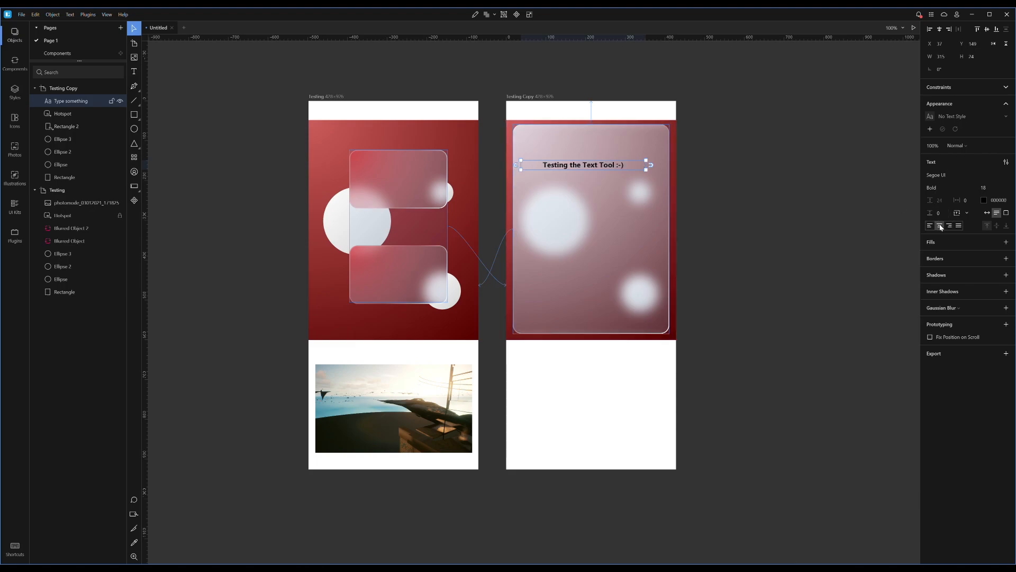
{"action": "left_click", "coordinate": [950, 226]}
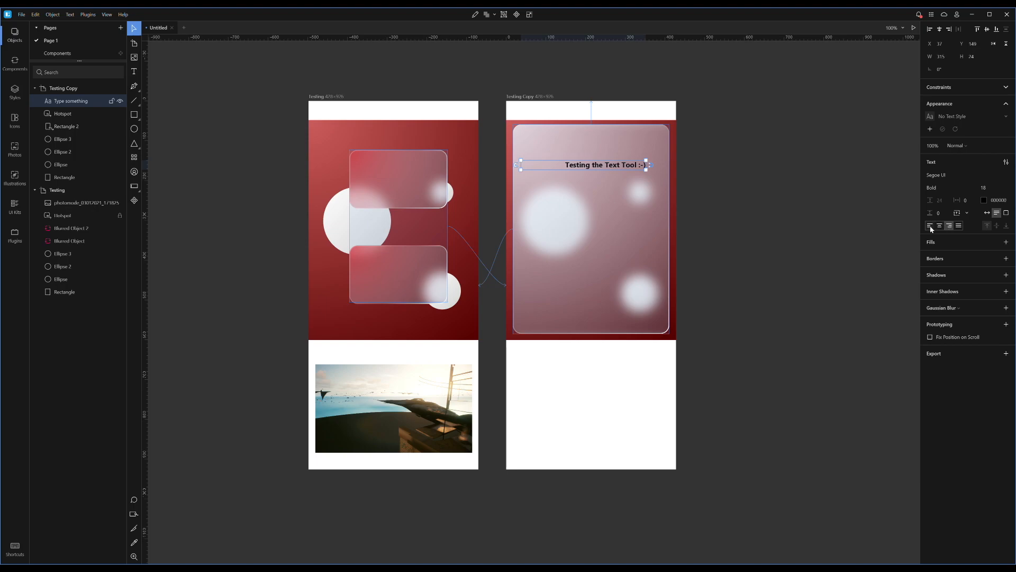
{"action": "left_click", "coordinate": [135, 86]}
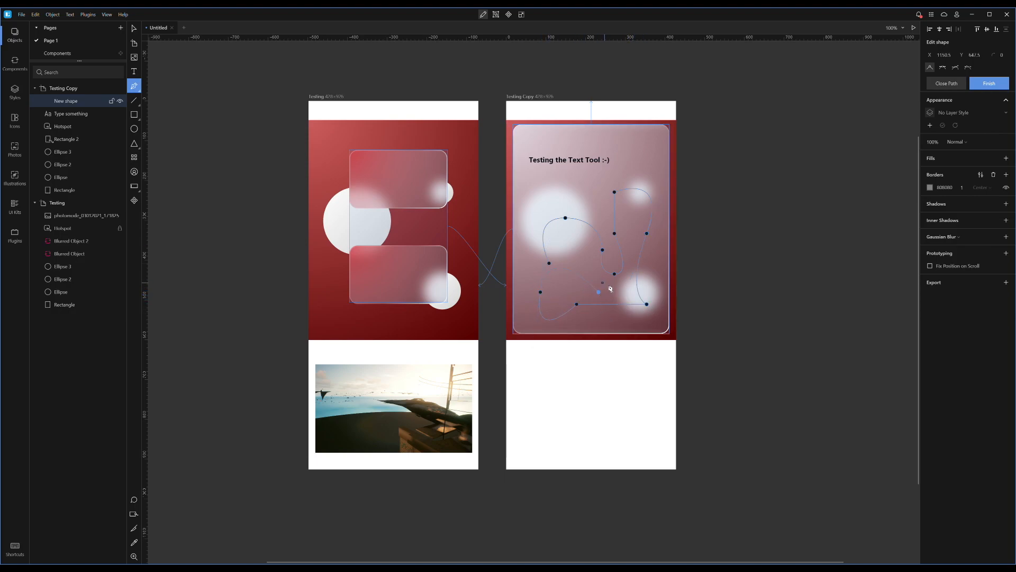
Step: Shape the curvy pen path and draw a straight line on the copy's card
{"action": "left_click_drag", "start_coordinate": [610, 288], "coordinate": [571, 253]}
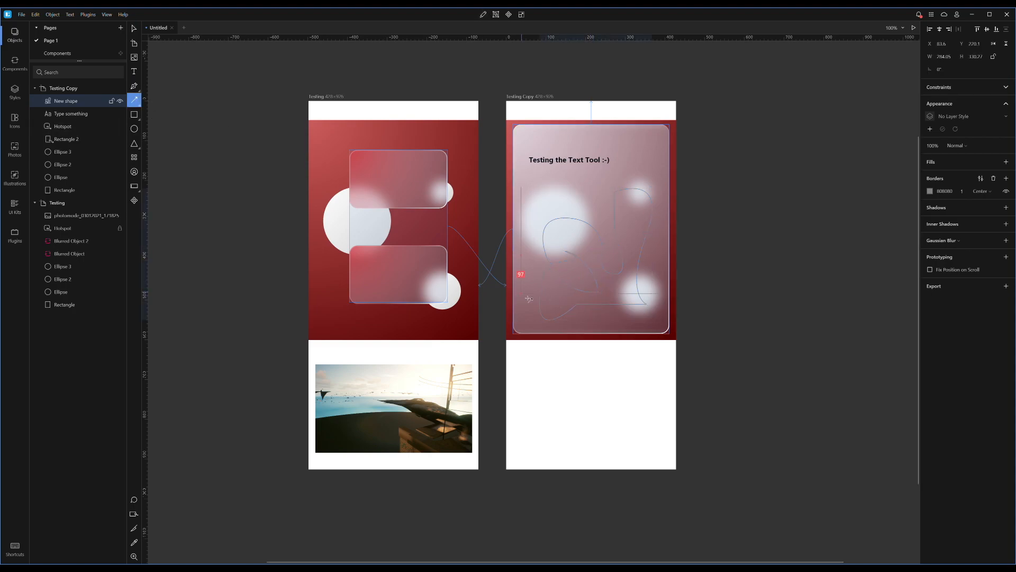
{"action": "left_click_drag", "start_coordinate": [571, 296], "coordinate": [551, 394]}
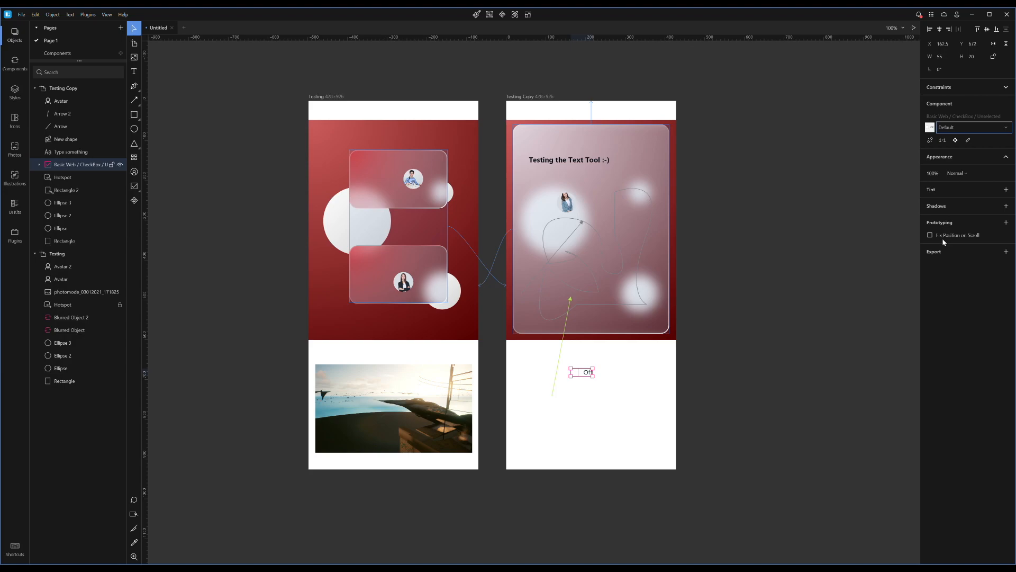
{"action": "mouse_move", "coordinate": [937, 246]}
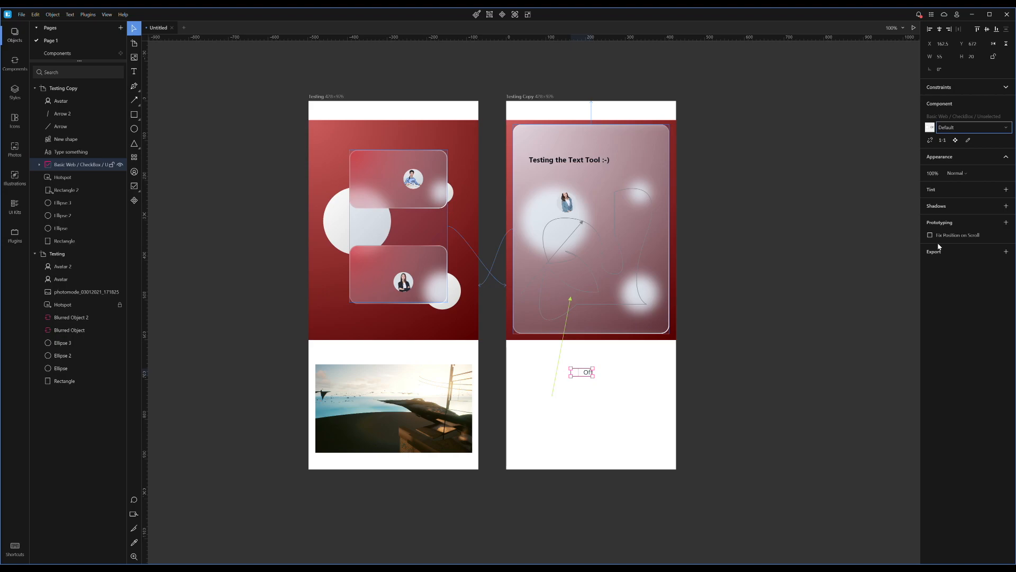
{"action": "mouse_move", "coordinate": [910, 319]}
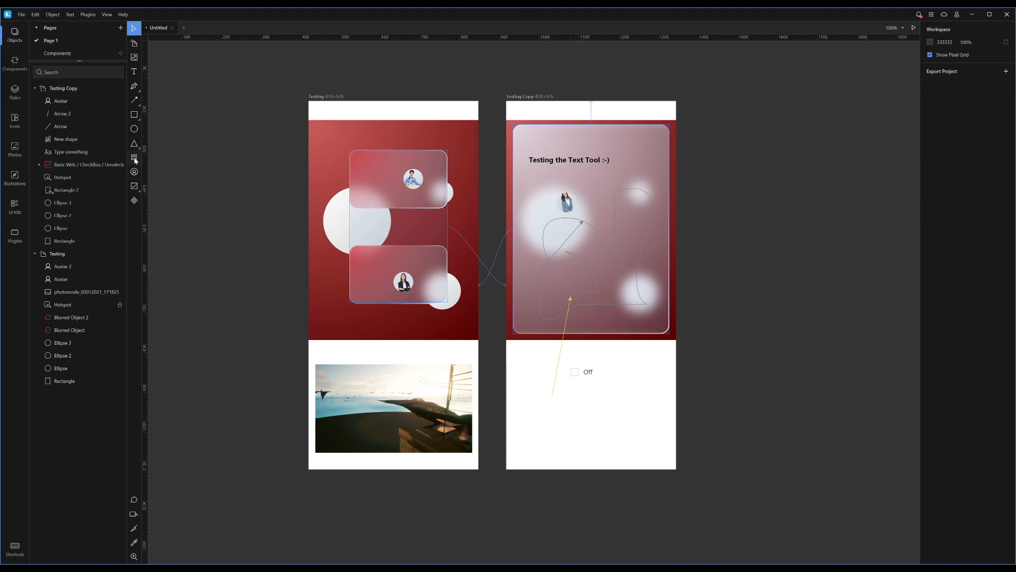
Step: Add a lock icon beside the heading on the copy's card
{"action": "left_click", "coordinate": [14, 119]}
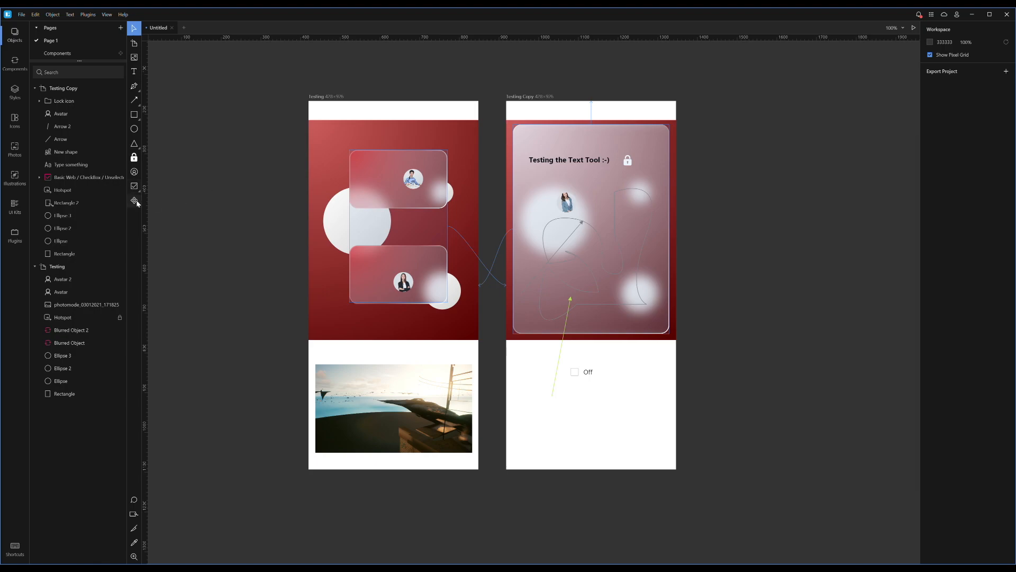
{"action": "mouse_move", "coordinate": [136, 145]}
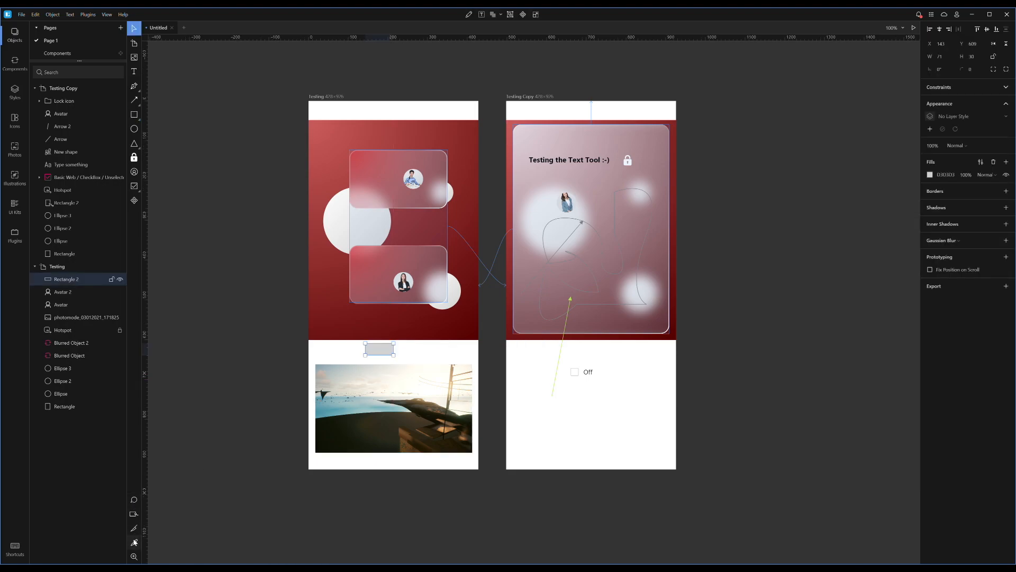
Step: Fill the small rectangle teal and bring up the Sketch Cloud sign-in panel
{"action": "left_click", "coordinate": [135, 542]}
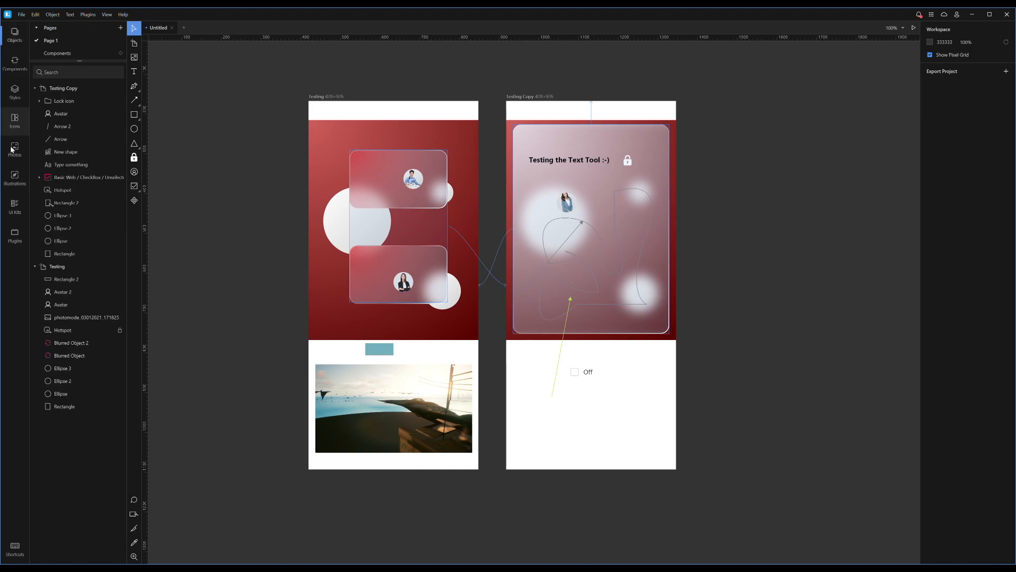
{"action": "left_click", "coordinate": [945, 14]}
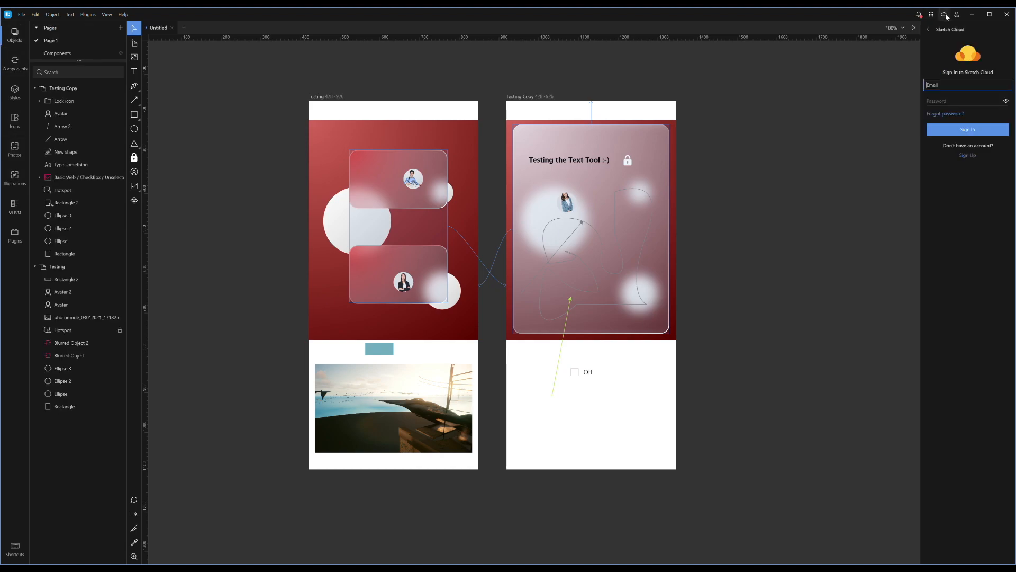
Step: Close the Sketch Cloud sign-in panel to return to the workspace settings
{"action": "left_click", "coordinate": [945, 14]}
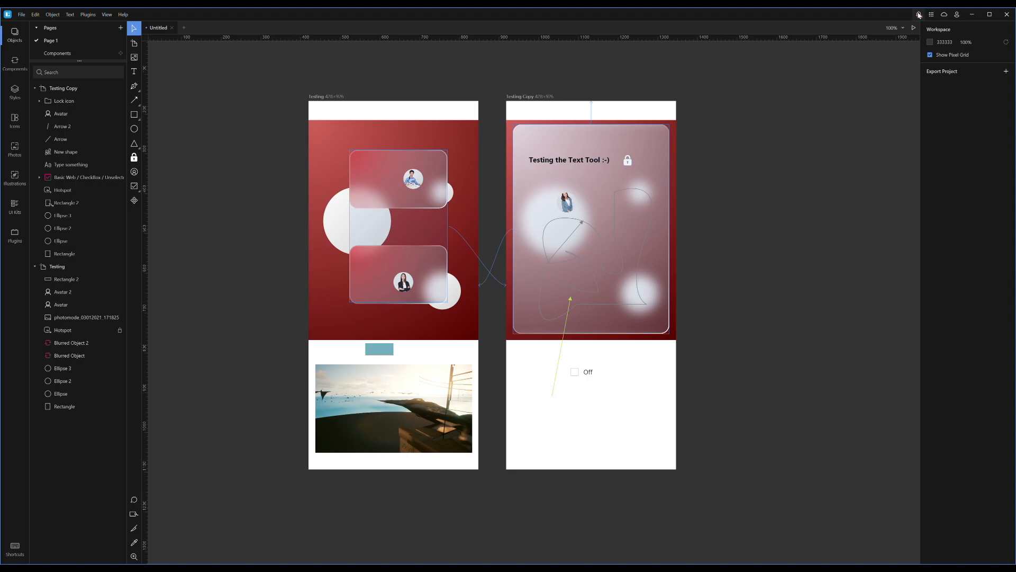
Step: Undo the lock icon and teal rectangle, leaving the Off checkbox in place
{"action": "left_click", "coordinate": [918, 14]}
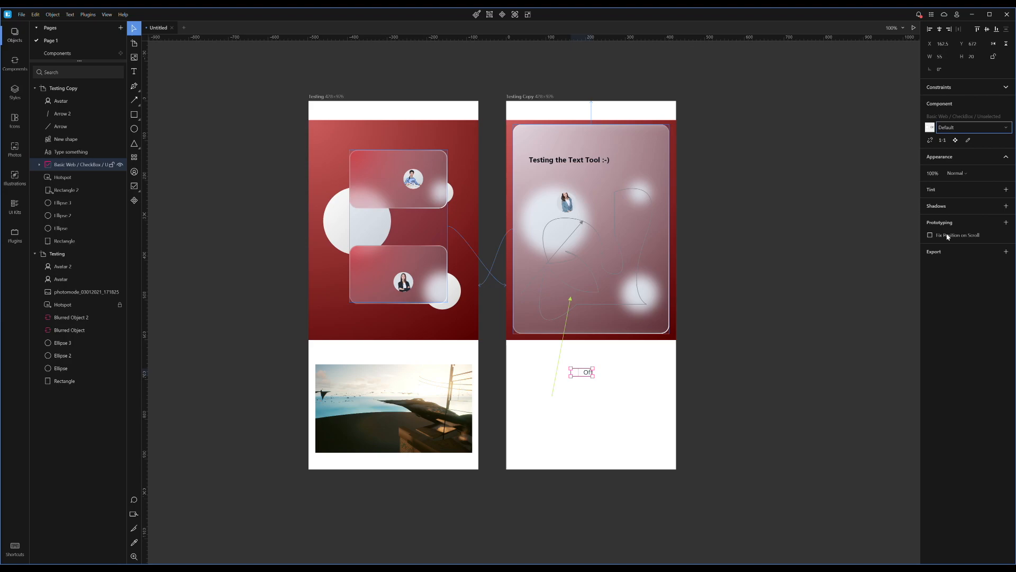
{"action": "mouse_move", "coordinate": [932, 236]}
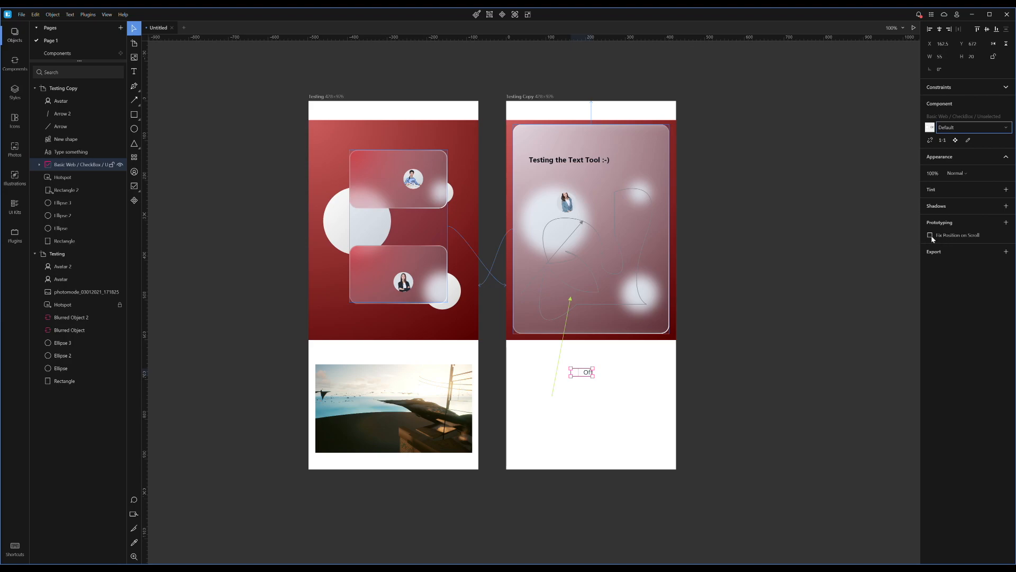